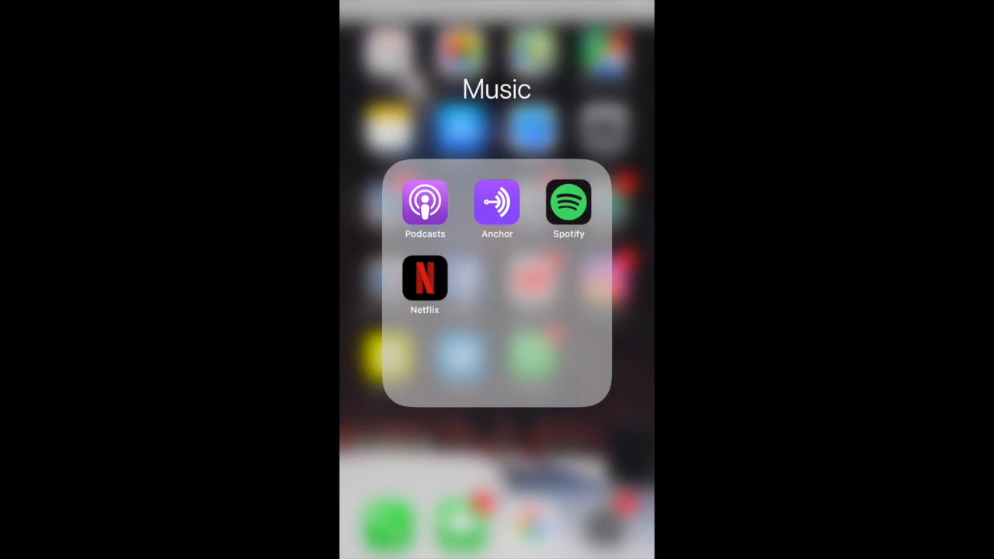
- Launch the Anchor app from the Music folder on the Home Screen
left_click(498, 207)
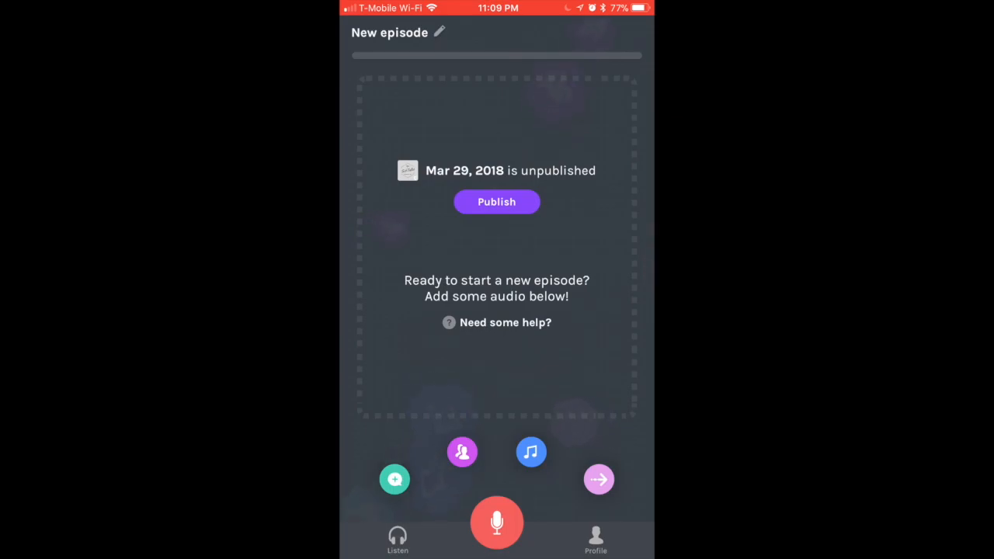
- Go to the Listen feed and view the full Your Favorites podcast list
left_click(397, 539)
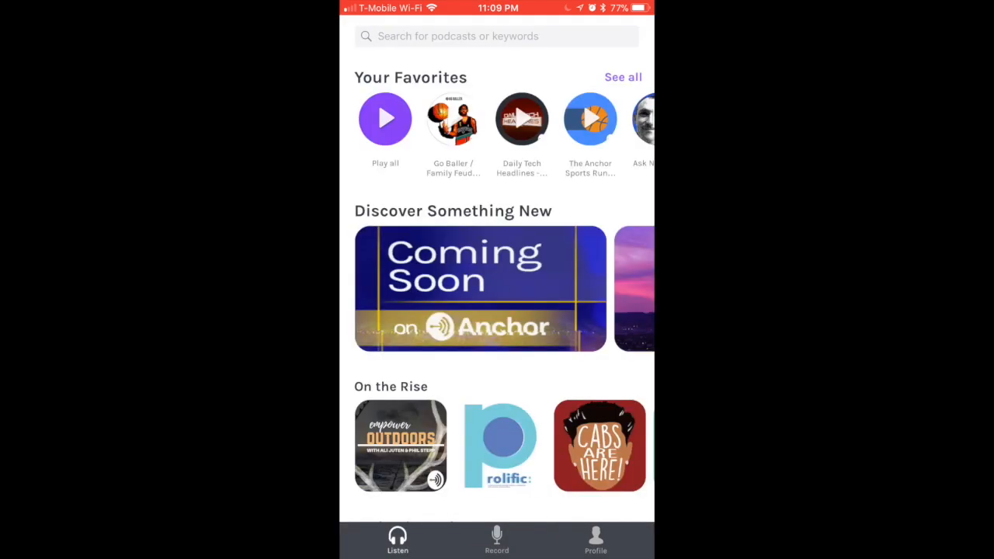
left_click(622, 78)
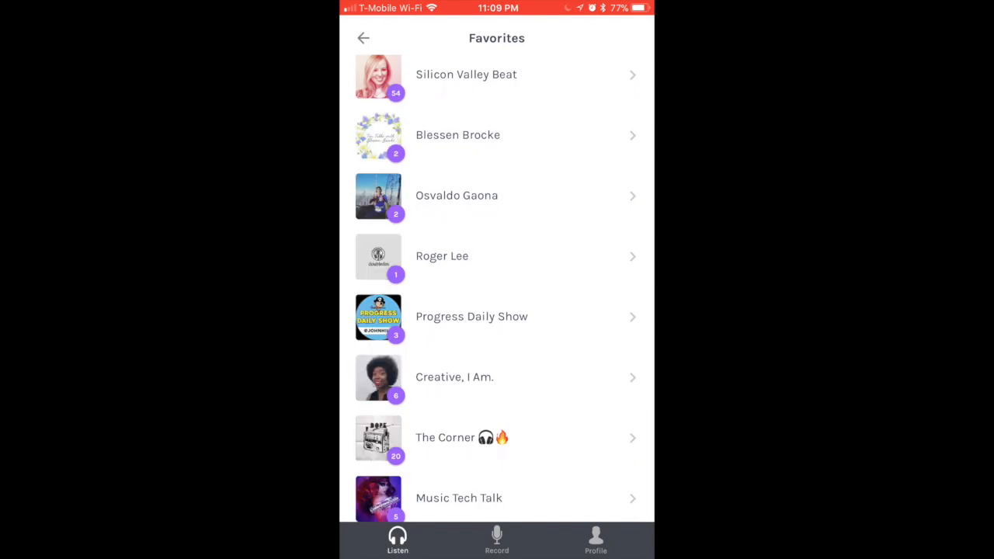
scroll("down", 3)
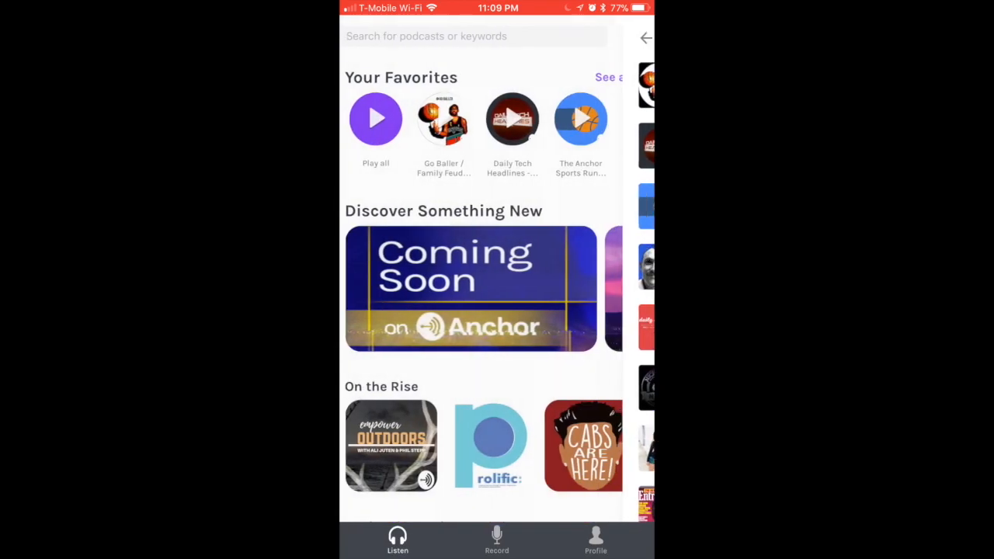
scroll("down", 3)
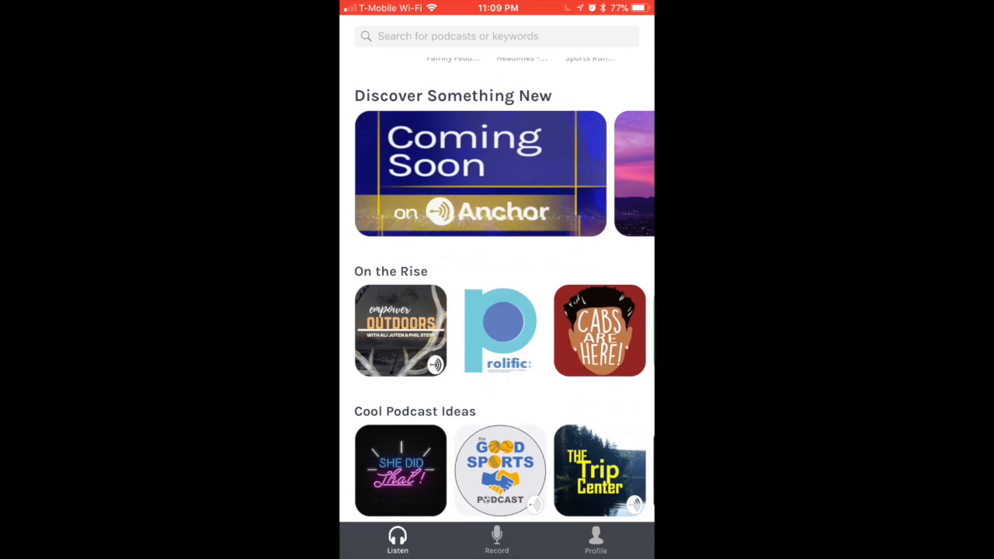
- Browse Discover's featured shows and top episodes down to Browse Categories
scroll("left", 3)
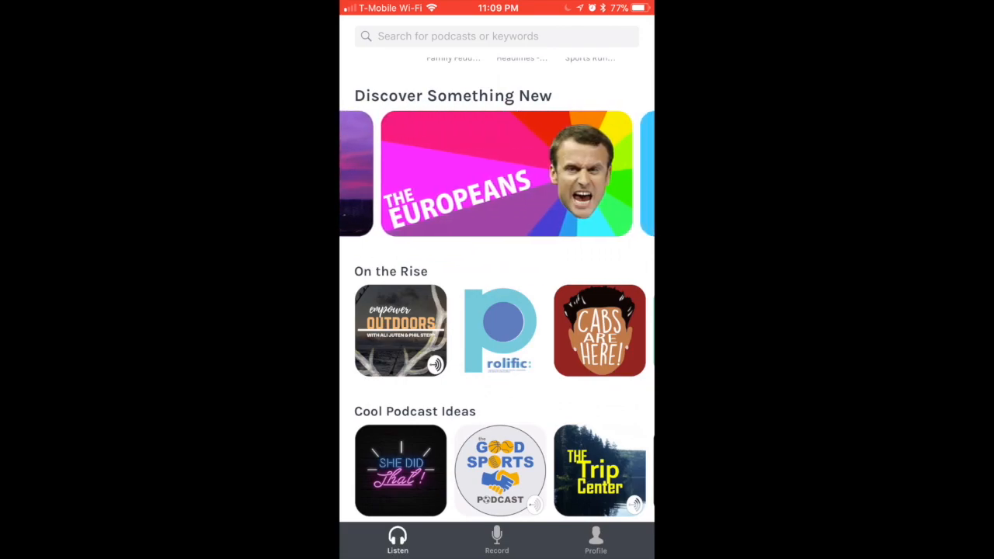
scroll("left", 3)
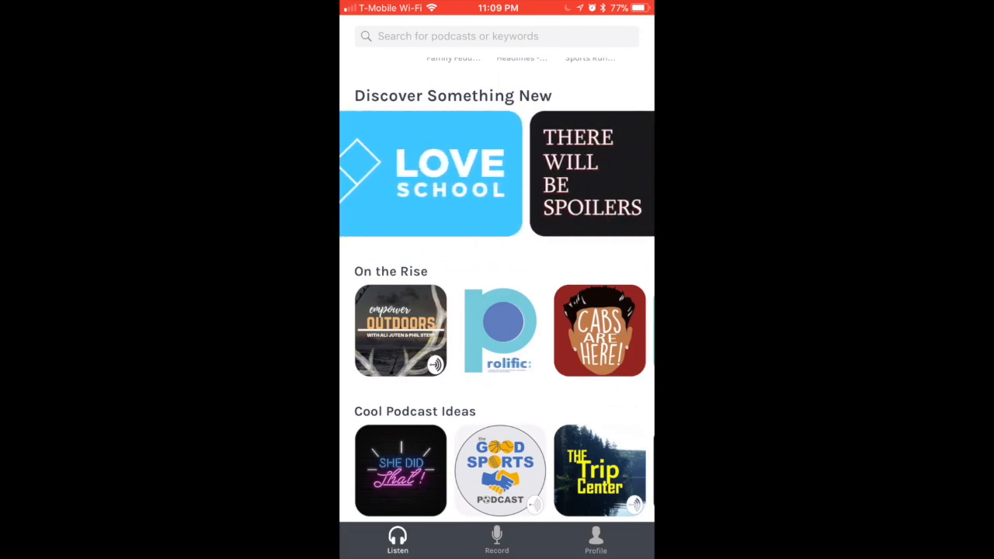
scroll("down", 3)
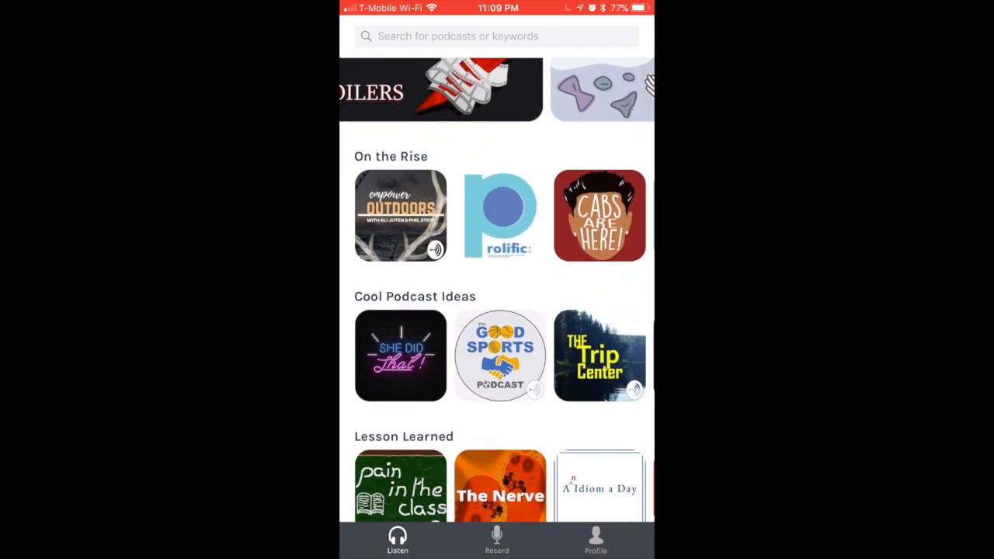
scroll("down", 3)
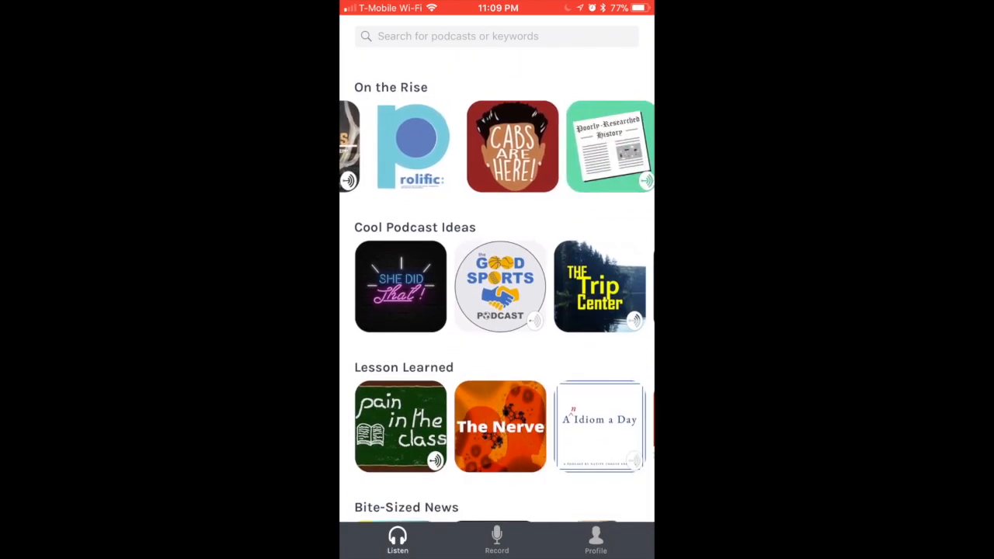
scroll("down", 3)
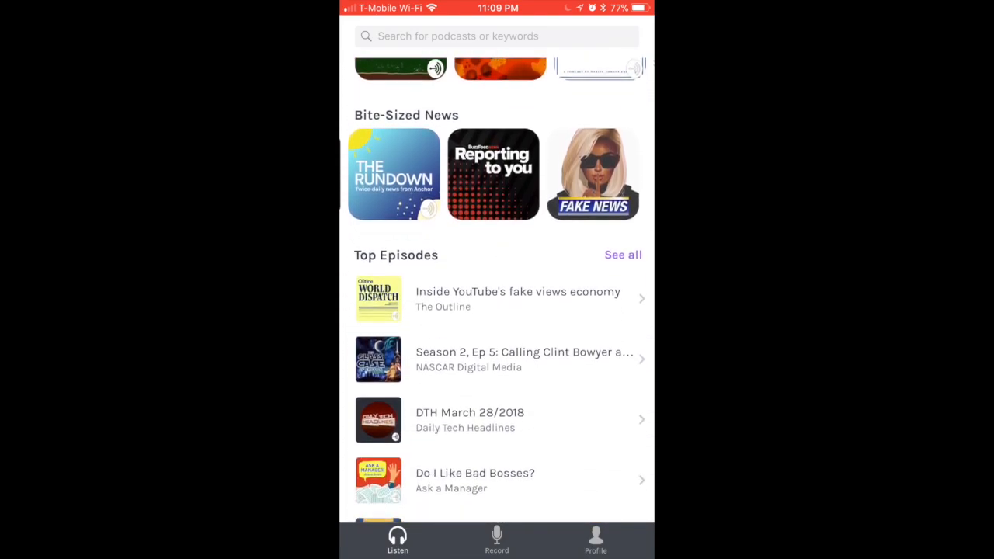
scroll("down", 3)
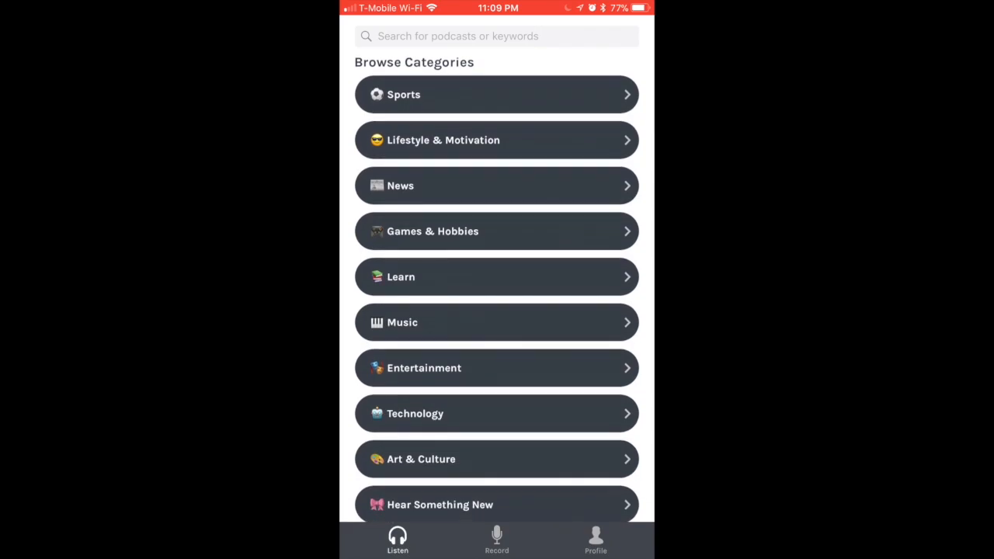
- Browse the Sports category and open the Through the Lens of Basketball podcast page
left_click(498, 95)
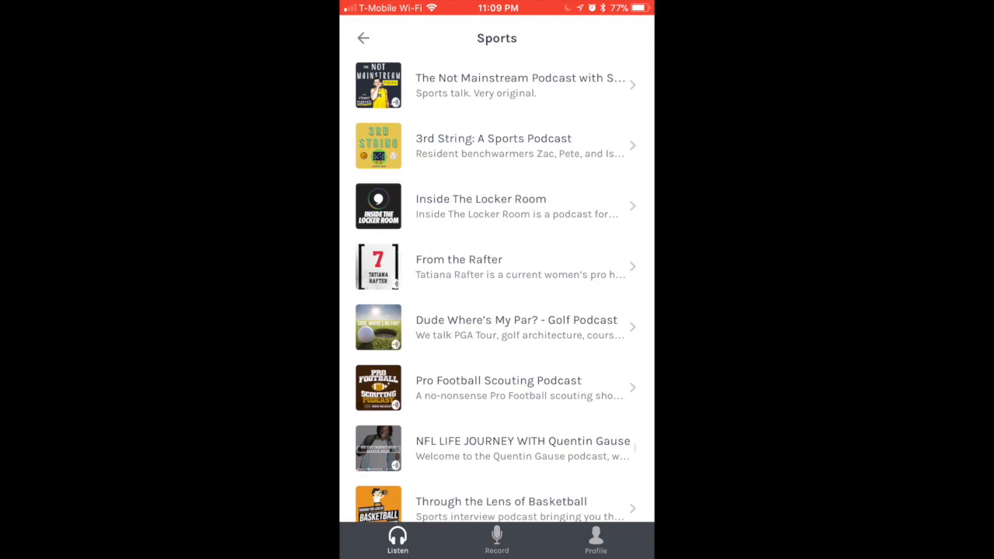
scroll("down", 3)
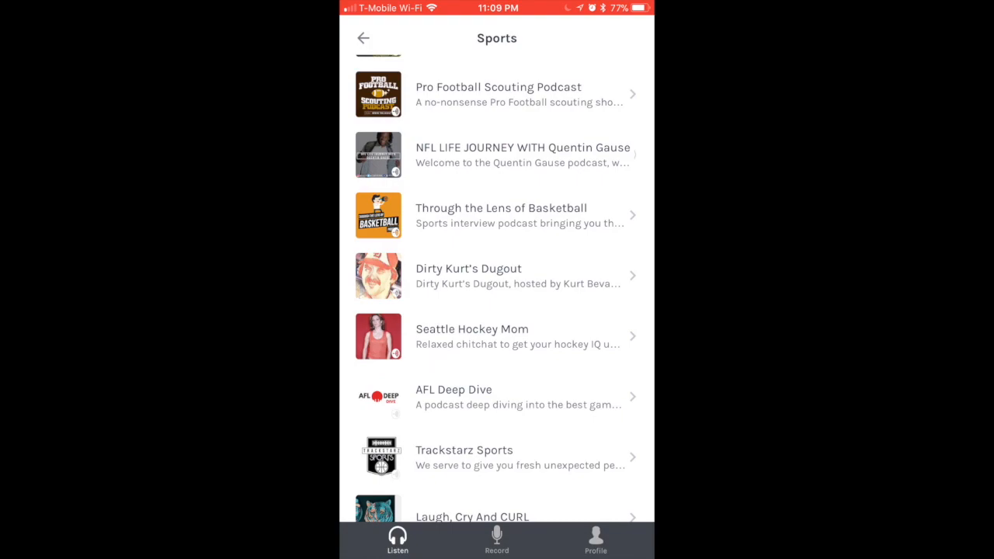
left_click(497, 215)
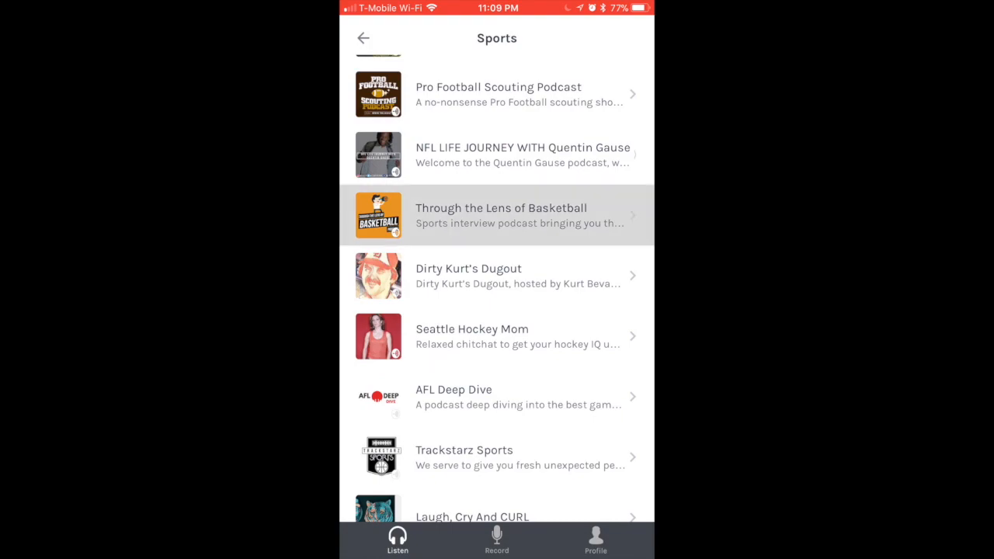
left_click(501, 215)
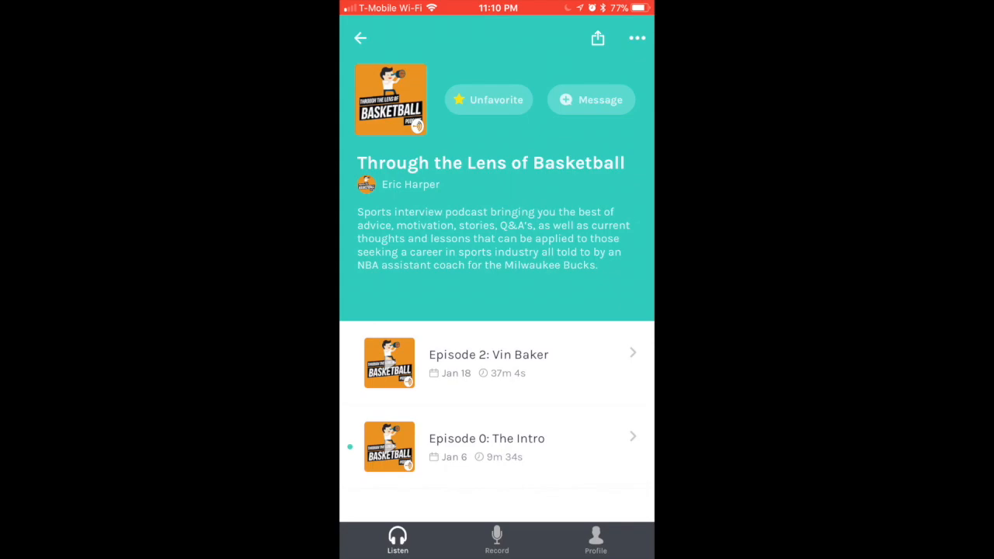
- Unfavorite Through the Lens of Basketball and return to the browse categories list
left_click(488, 100)
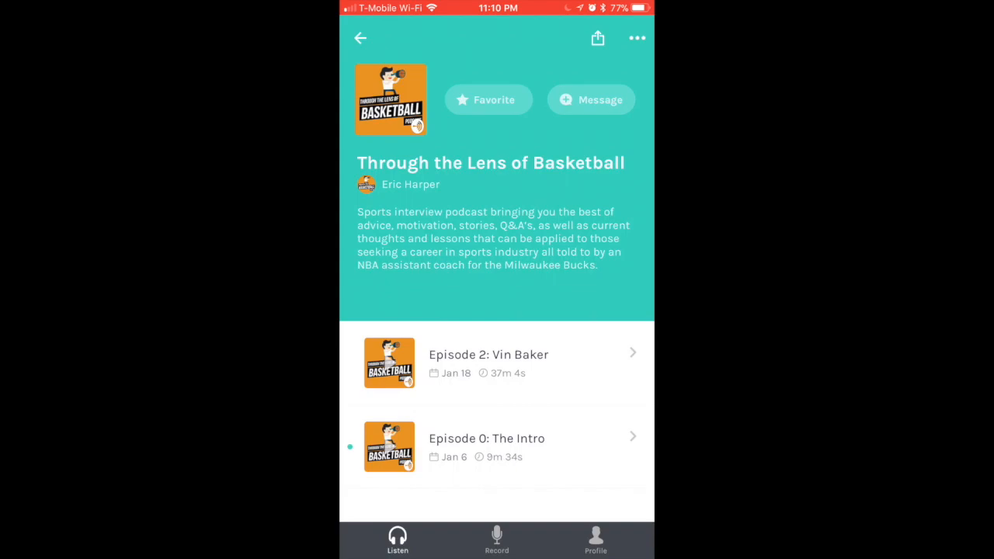
left_click(590, 100)
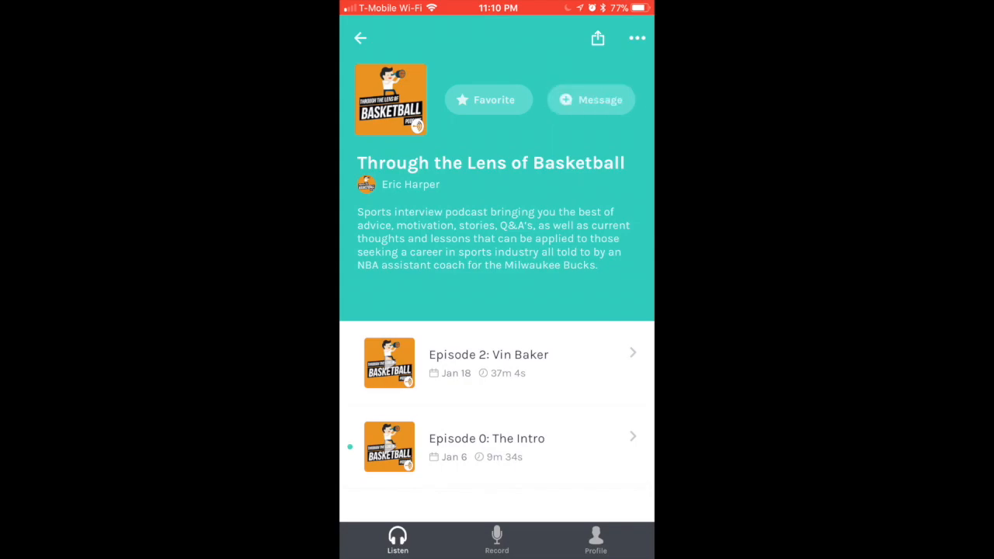
left_click(361, 38)
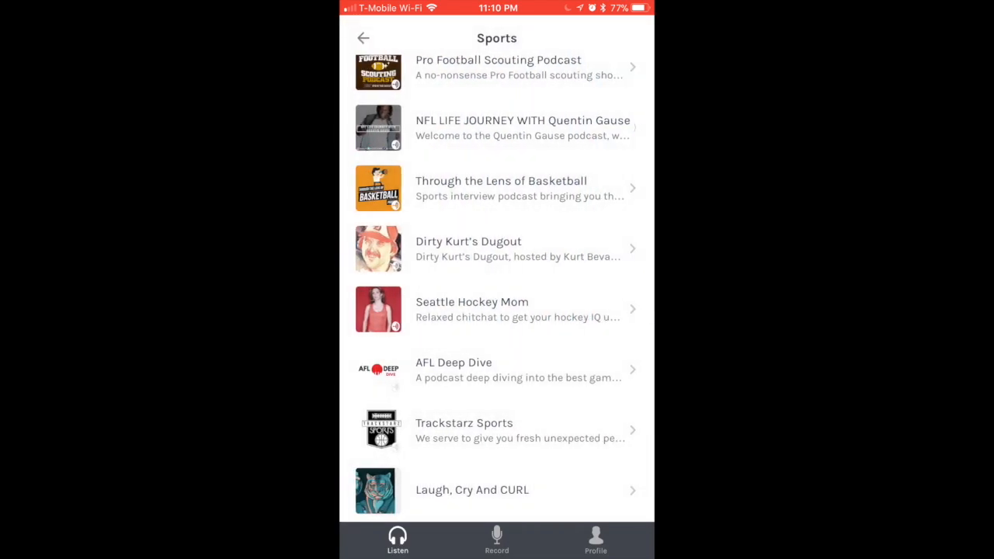
left_click(364, 37)
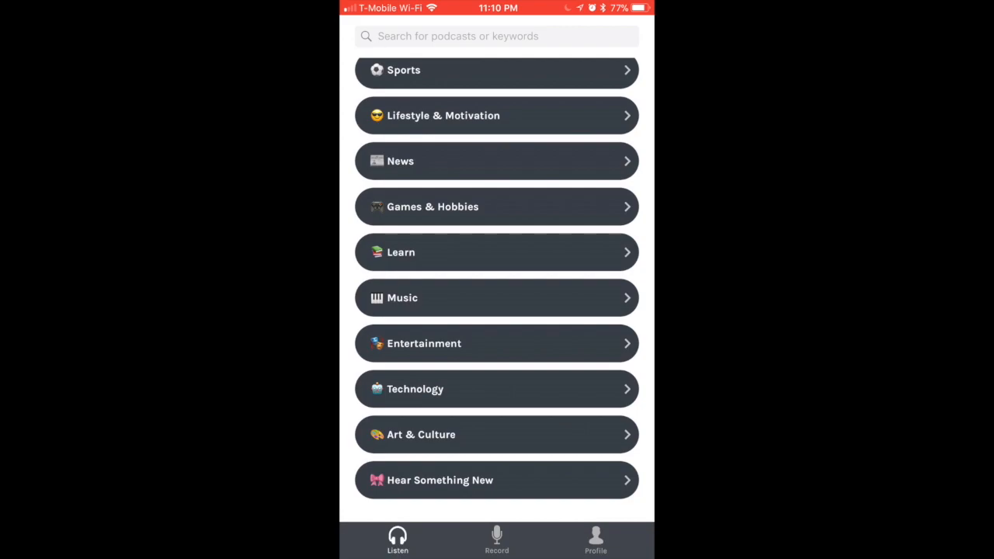
- View the SebTalks profile and scroll through its episode list, including the Mar 29 and Mar 27 episodes
left_click(596, 540)
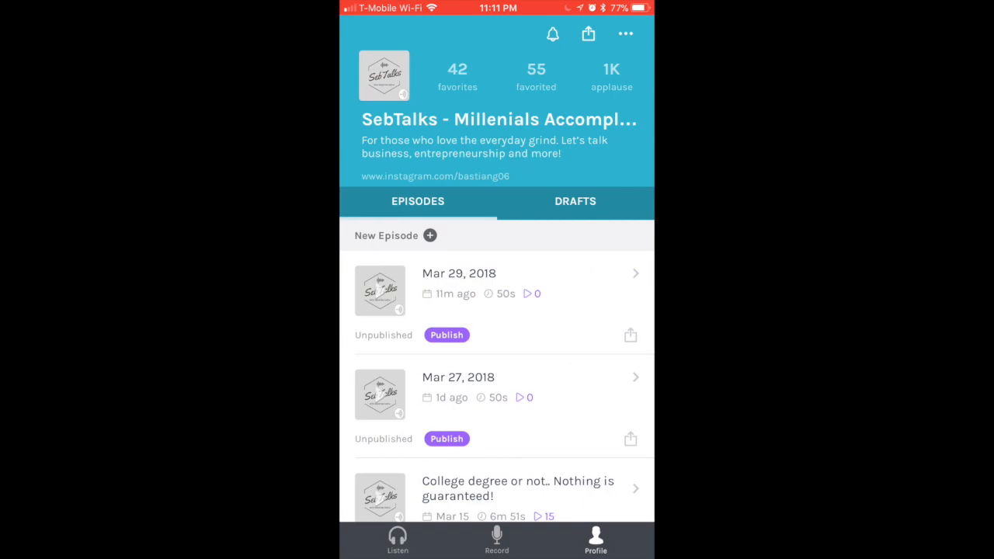
scroll("down", 3)
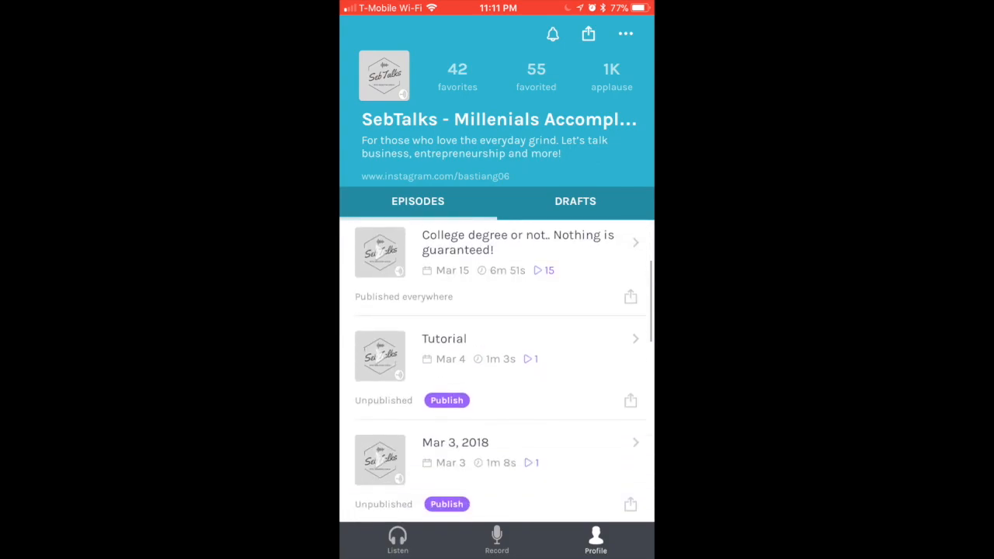
scroll("down", 3)
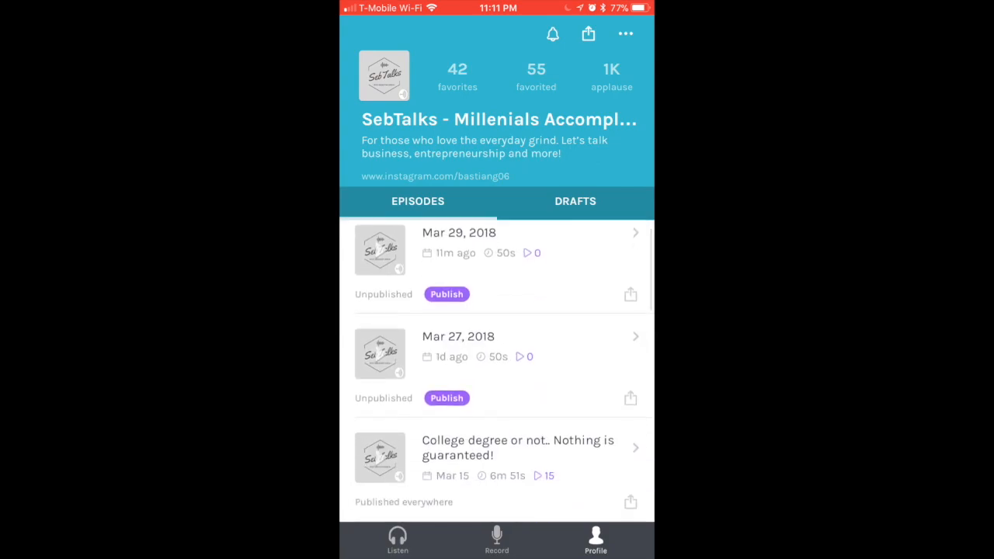
scroll("down", 3)
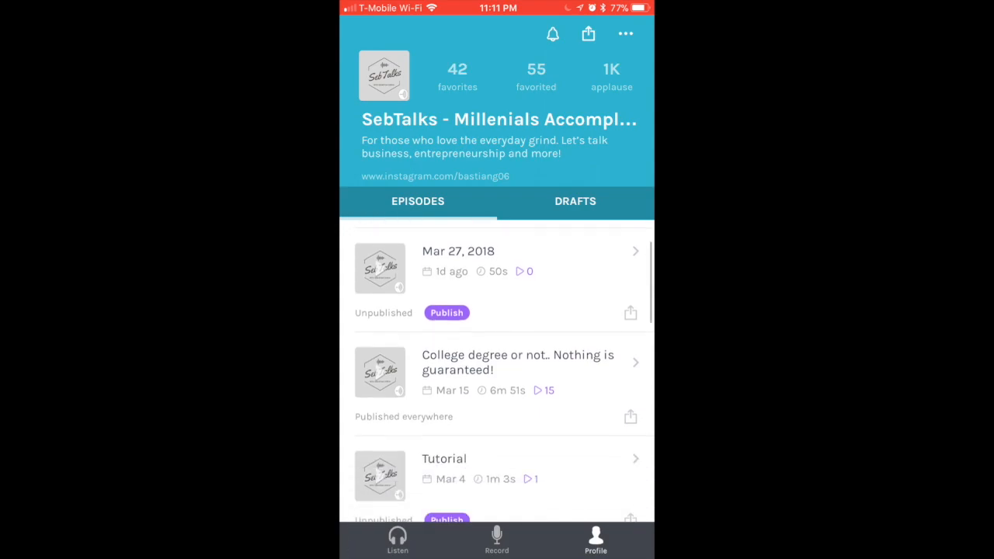
scroll("down", 3)
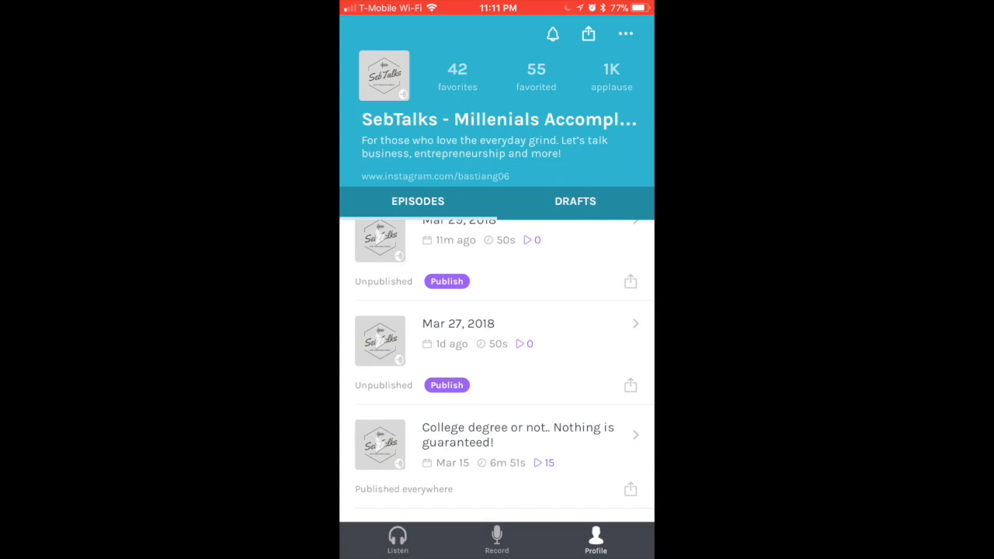
scroll("down", 3)
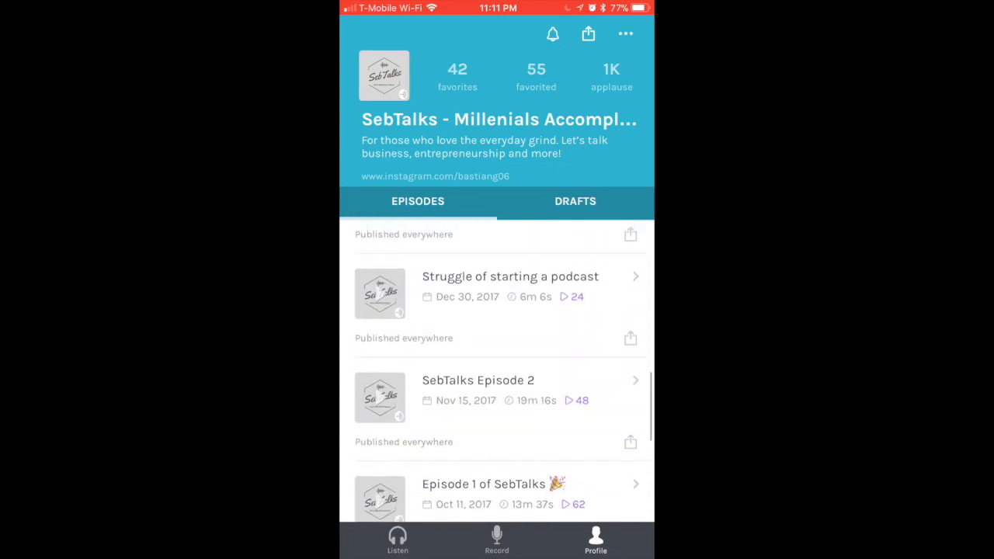
scroll("down", 3)
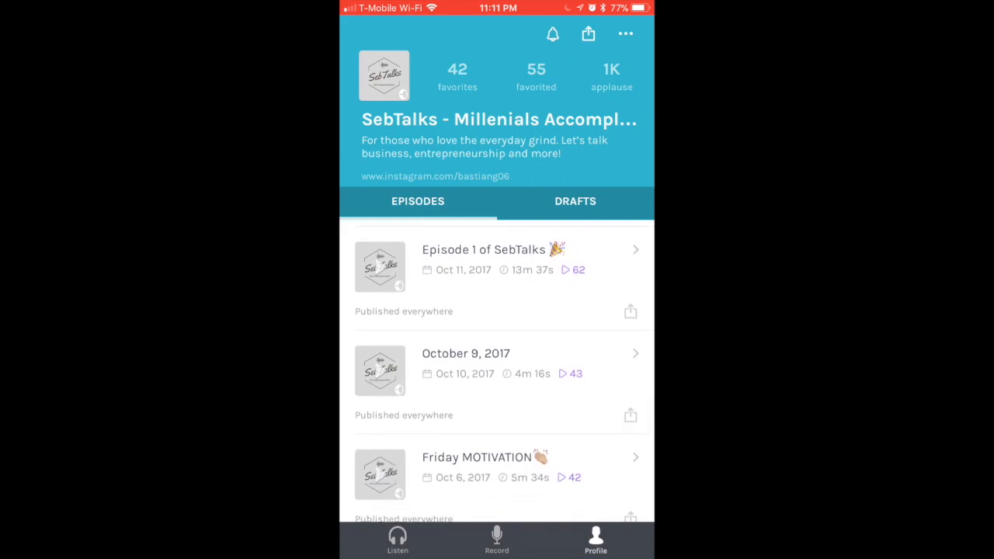
scroll("down", 3)
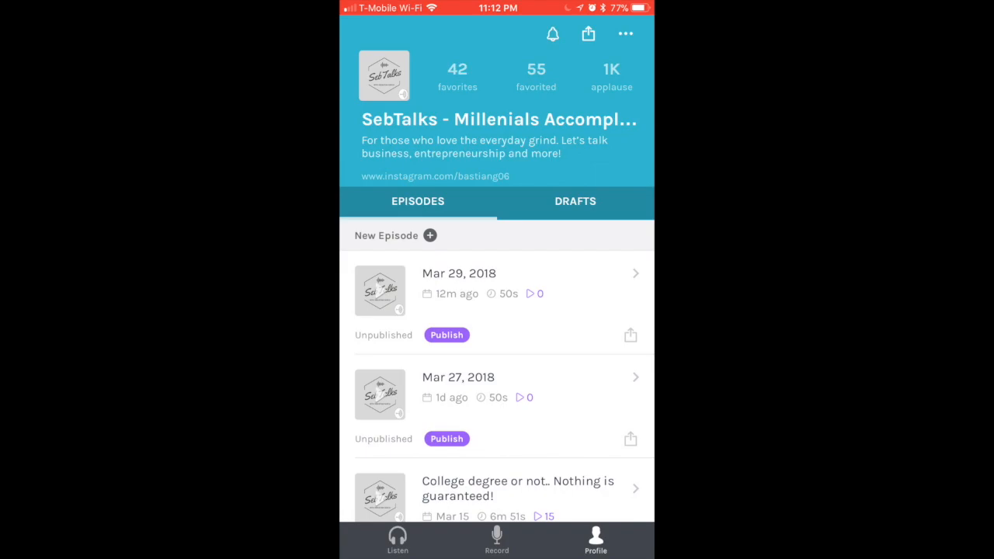
- Enter Anchor Settings and change the account colour from teal to blue
left_click(624, 34)
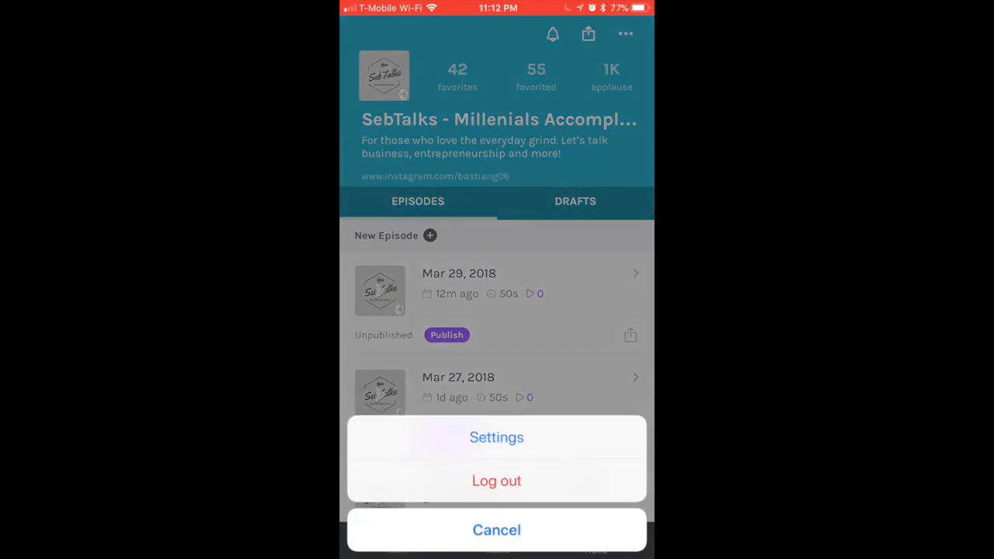
left_click(497, 436)
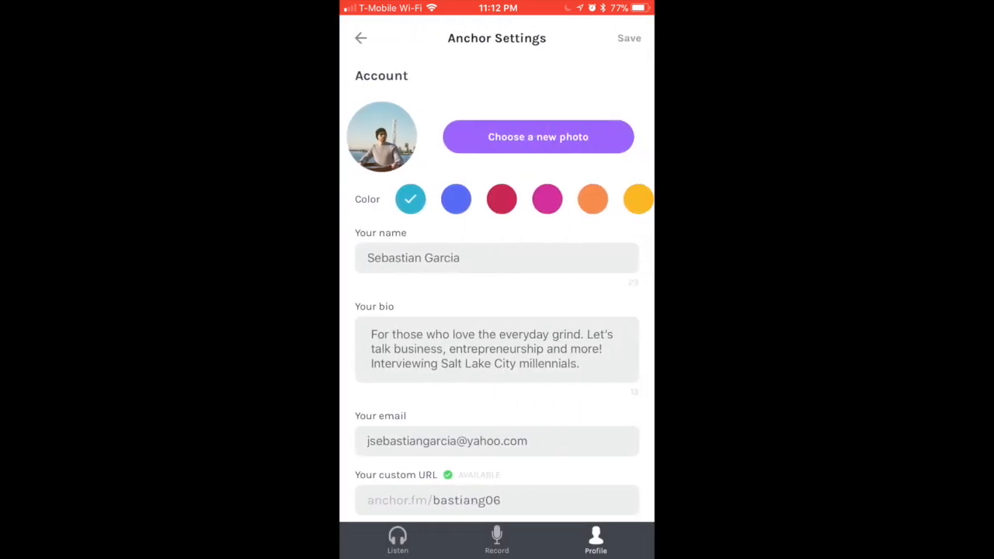
left_click(457, 199)
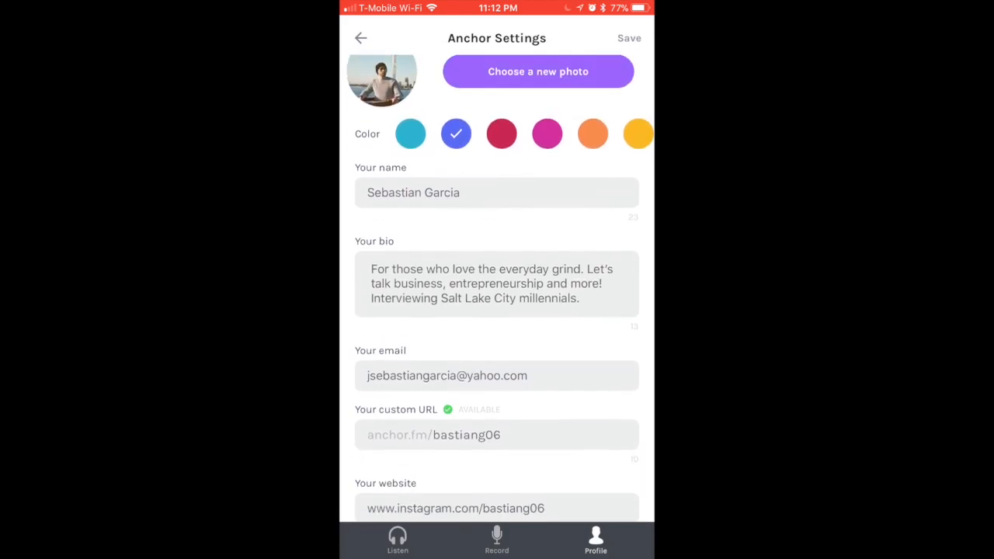
- Scroll past the account fields down to the SebTalks podcast settings
scroll("down", 3)
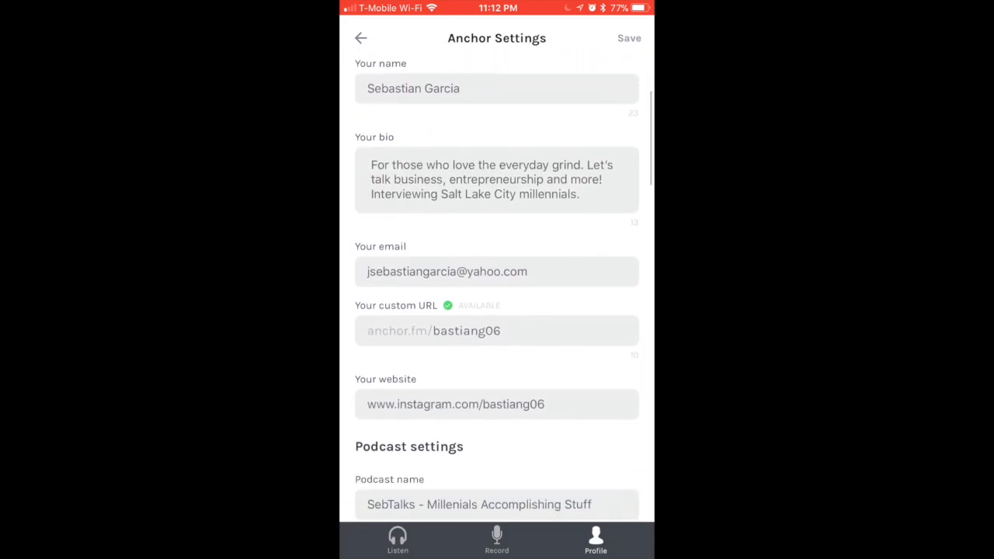
scroll("down", 3)
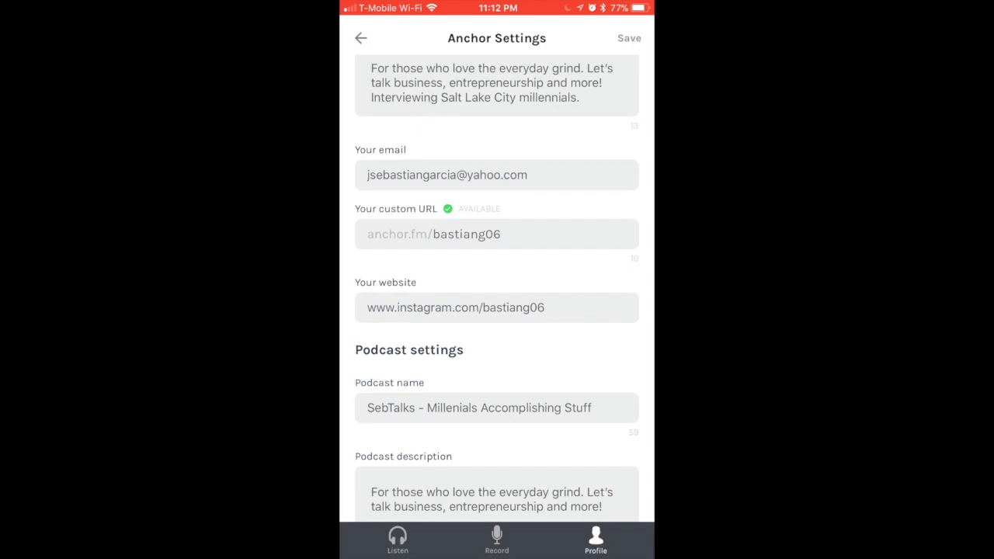
scroll("down", 3)
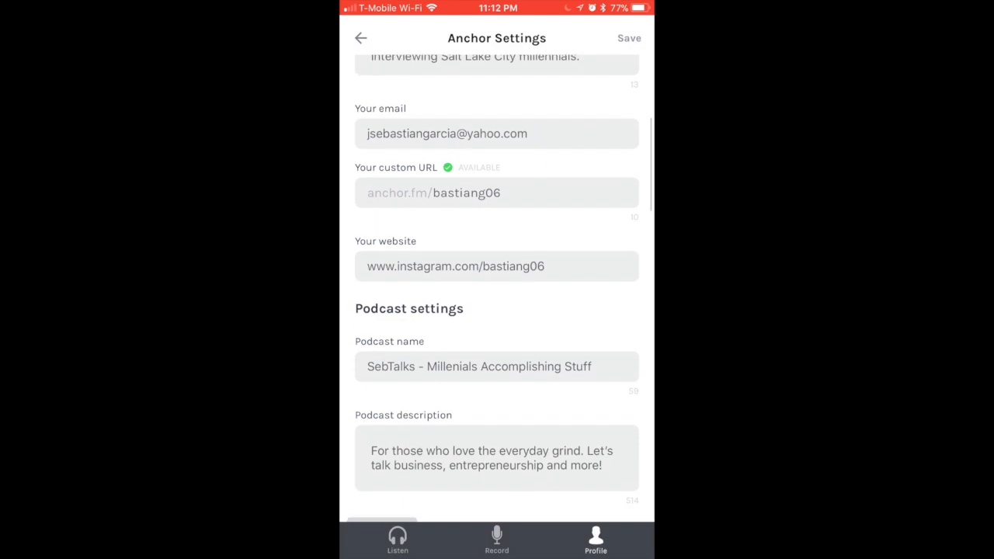
scroll("down", 3)
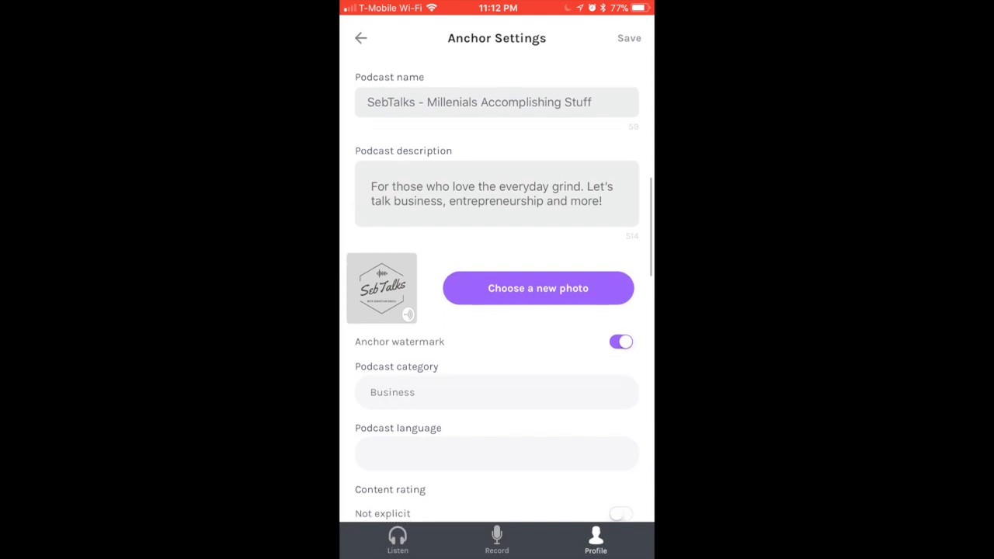
scroll("down", 3)
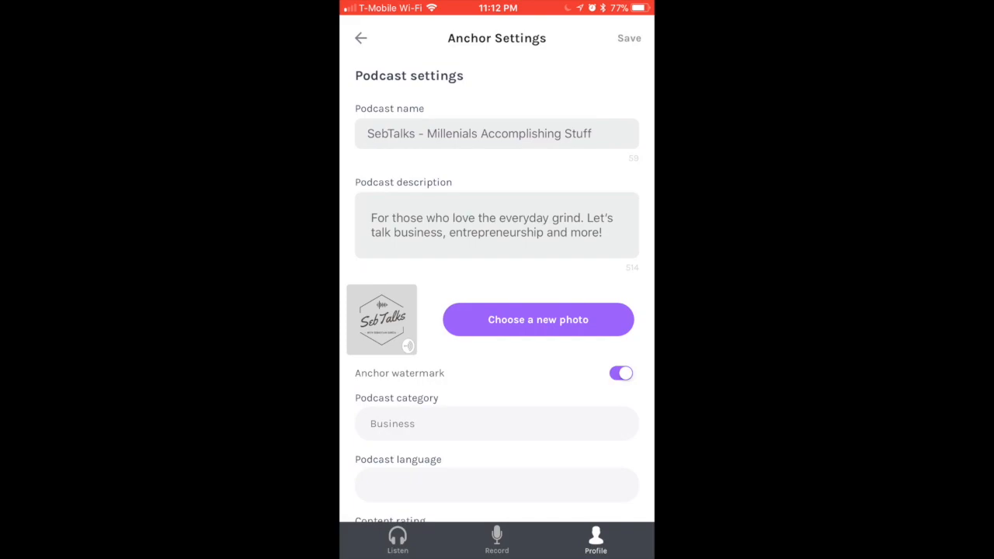
scroll("down", 3)
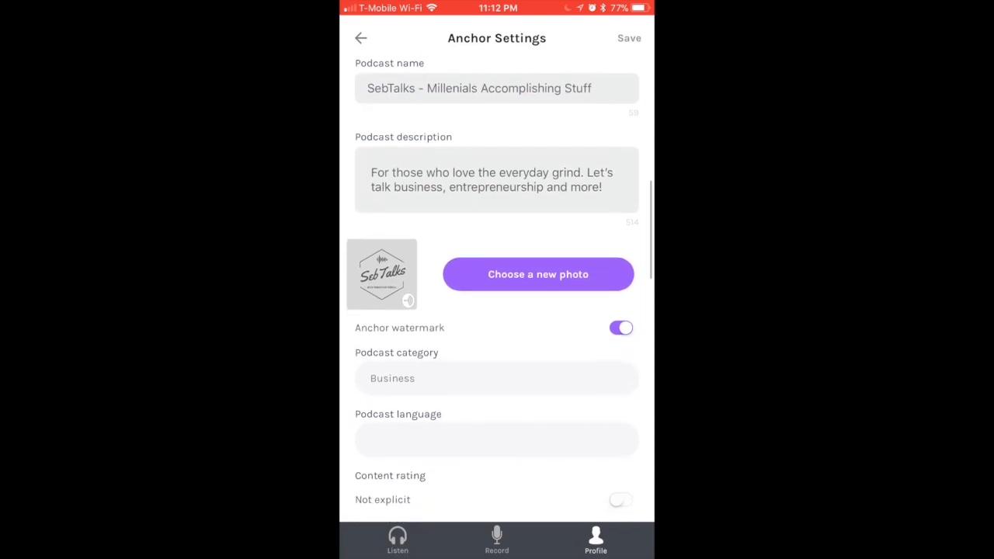
scroll("down", 3)
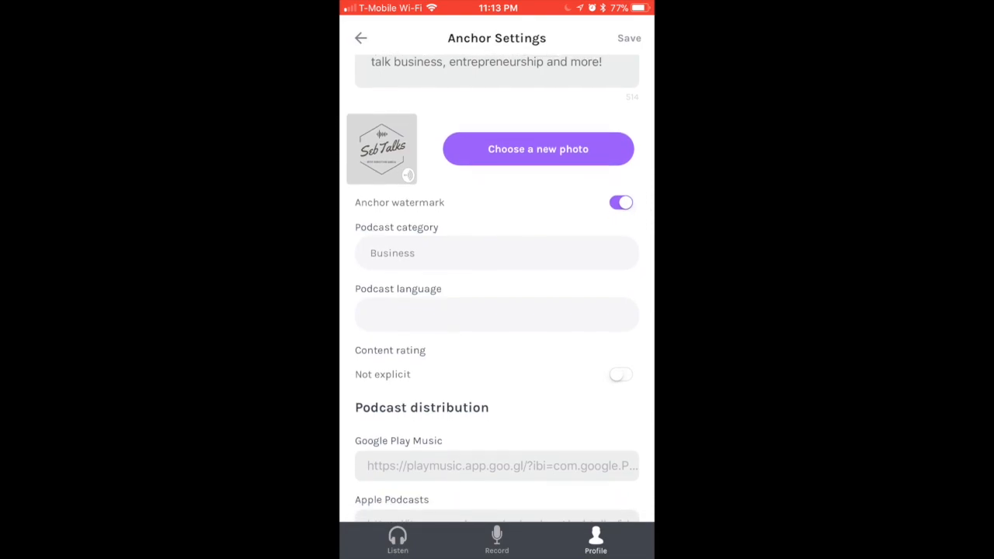
scroll("down", 3)
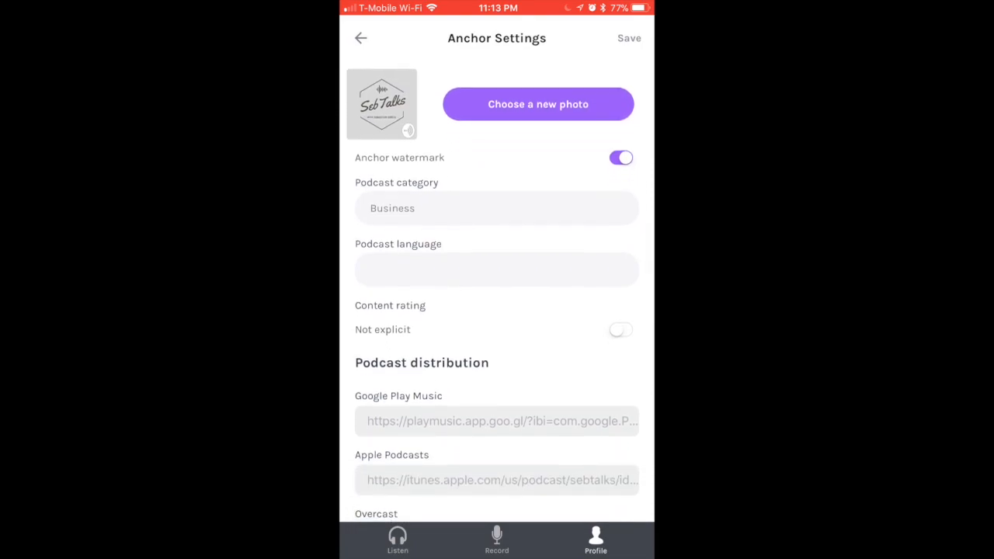
scroll("down", 3)
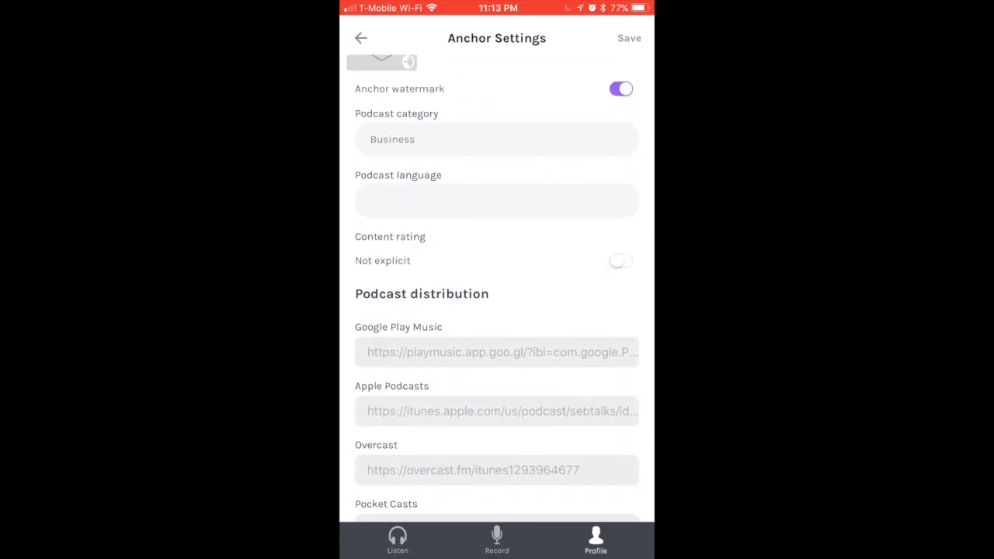
scroll("down", 3)
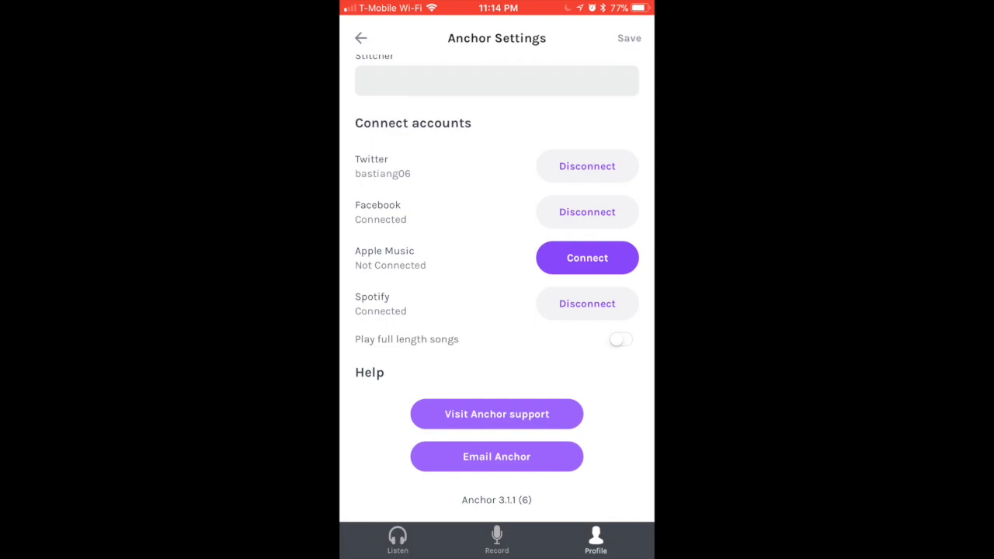
- Save the settings and go to the new episode builder's Voice Messages inbox
left_click(627, 37)
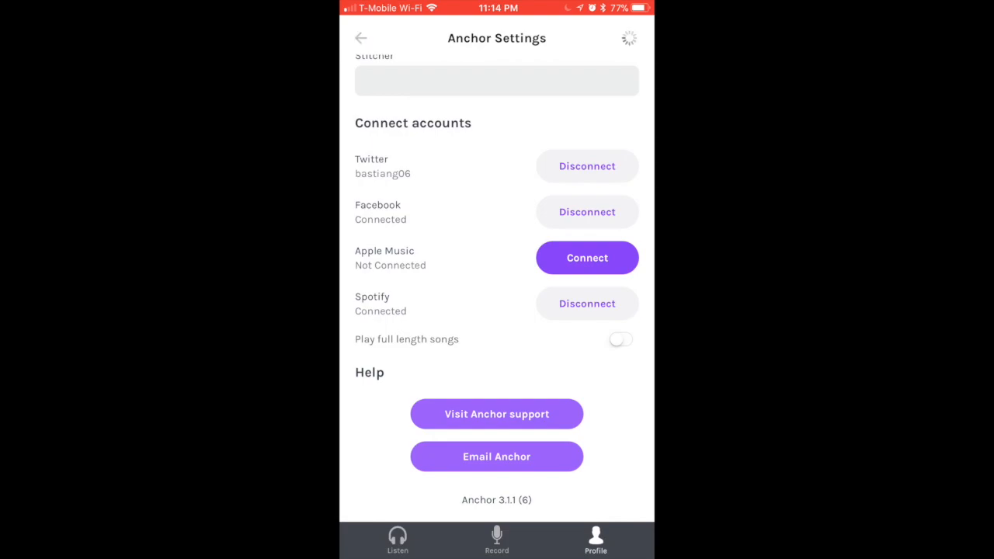
left_click(361, 38)
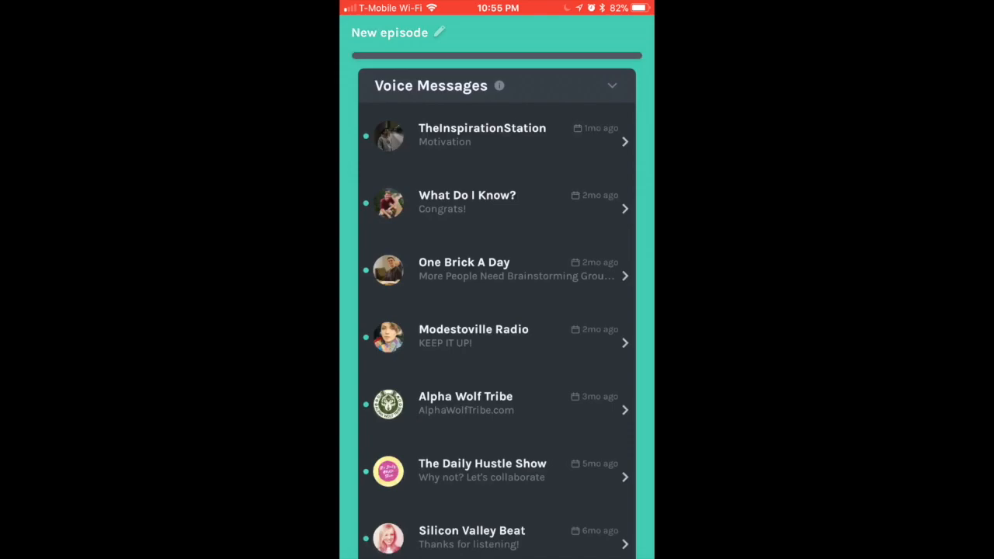
- Record a roughly 23-second voice message reply and preview its playback
left_click(497, 134)
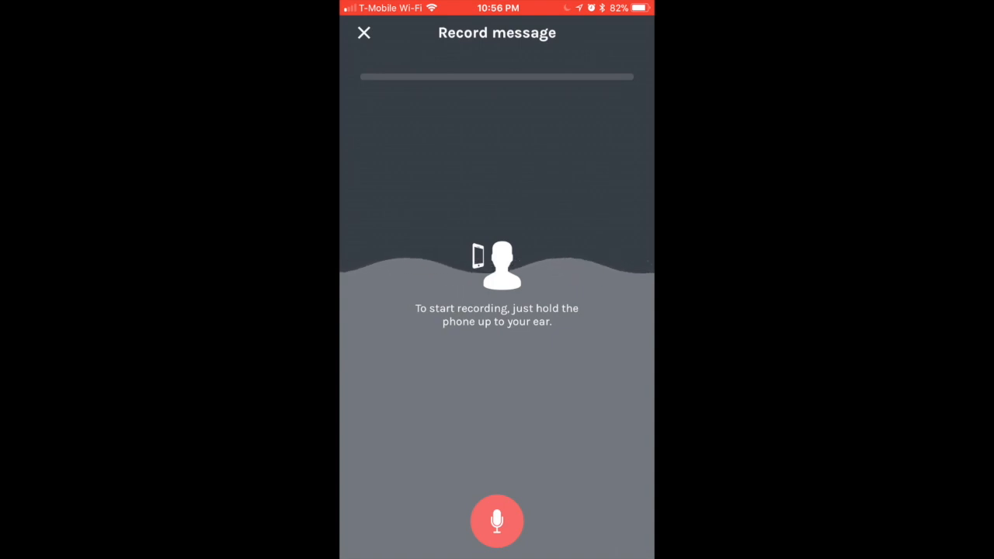
left_click(498, 521)
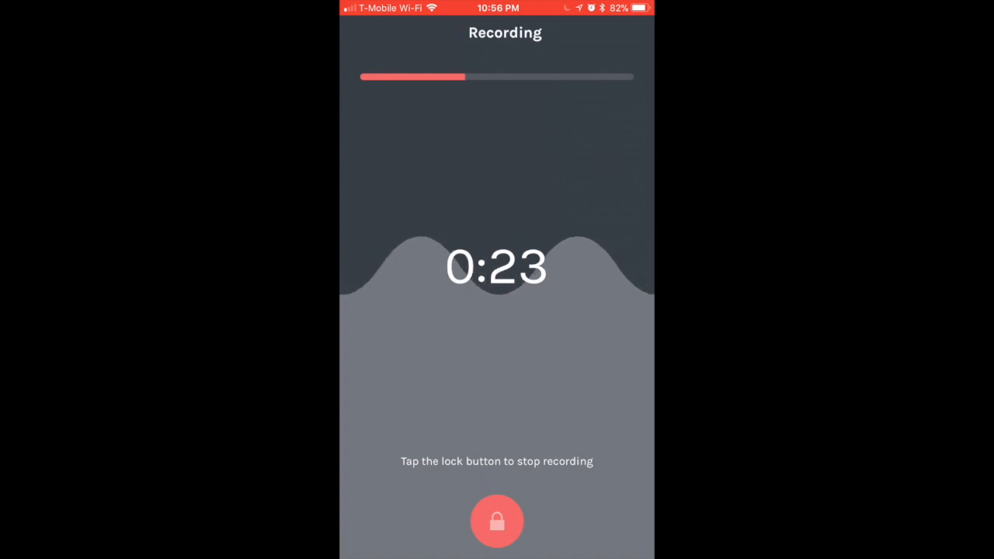
left_click(497, 521)
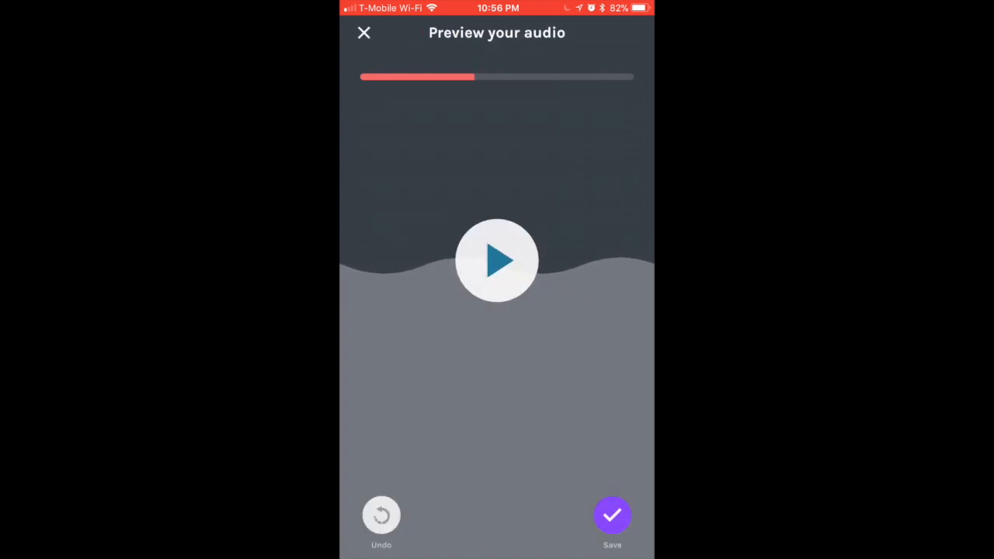
left_click(497, 261)
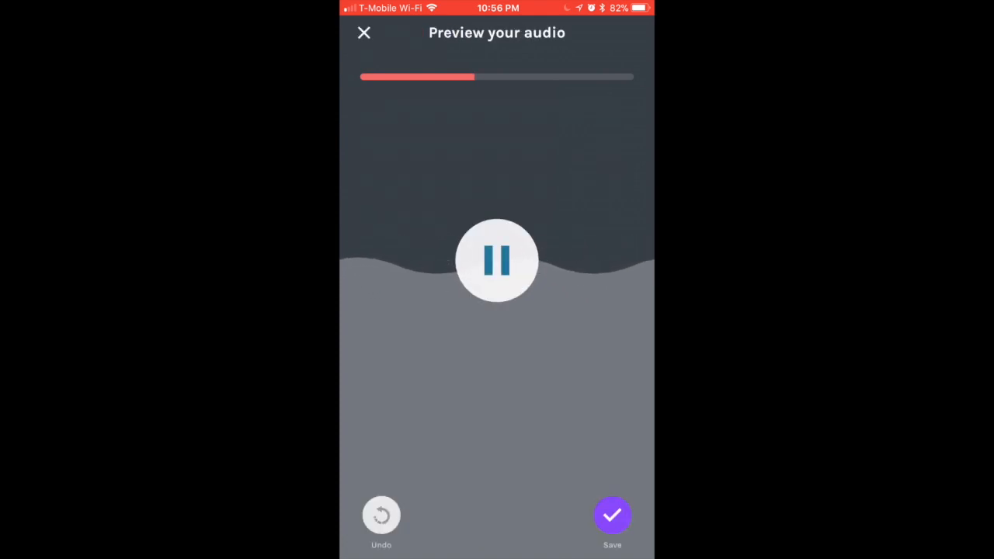
left_click(497, 261)
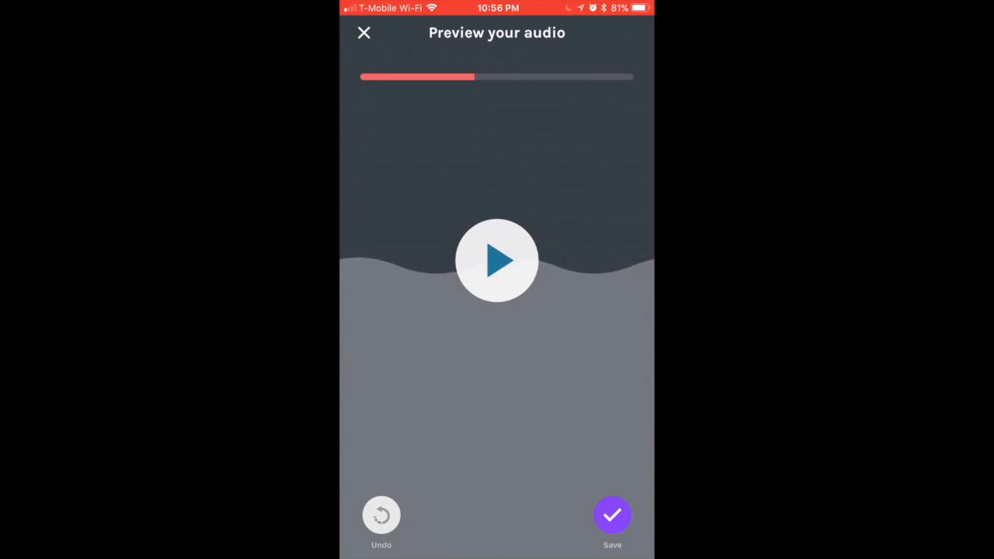
- Title the message 'Test #5000', send it to TheInspirationStation and close the conversation
left_click(612, 516)
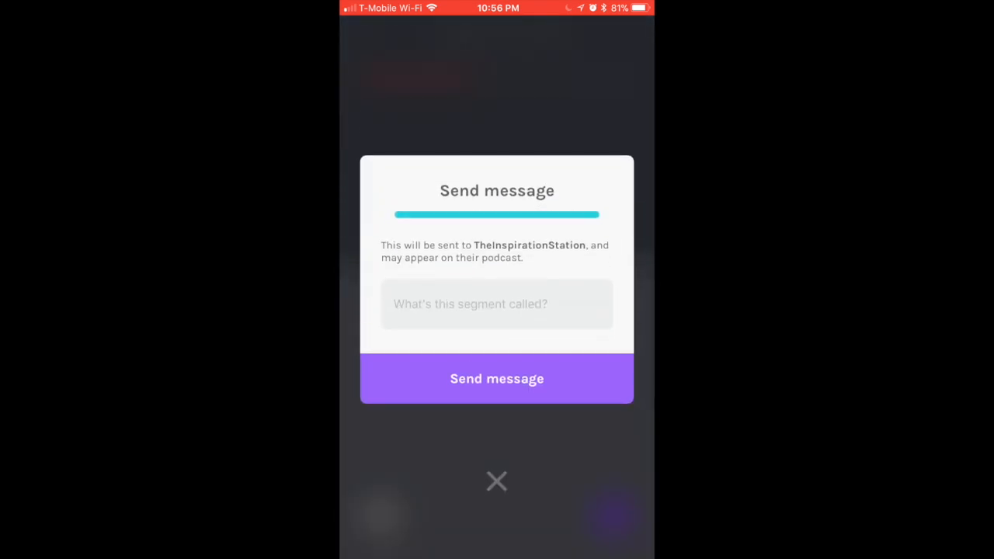
left_click(497, 303)
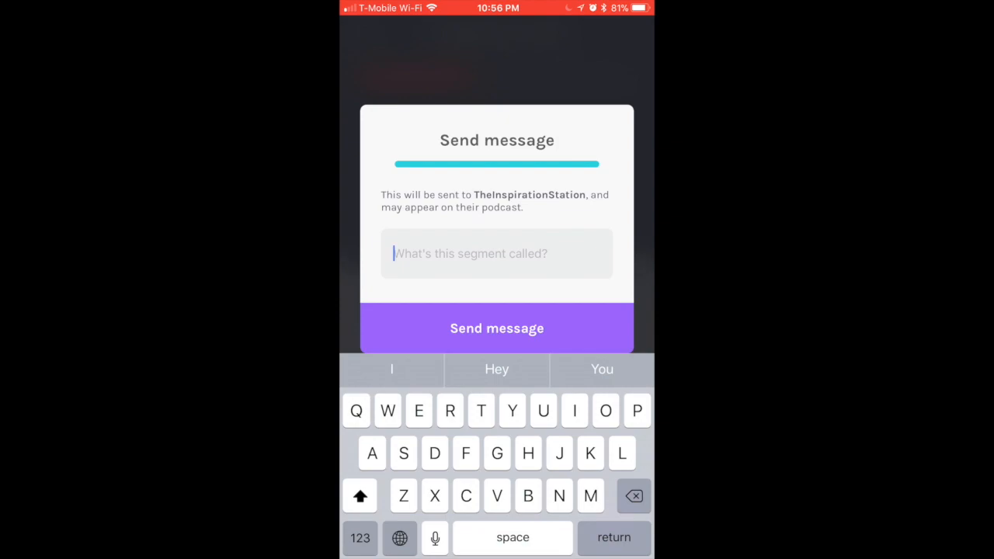
type("Test")
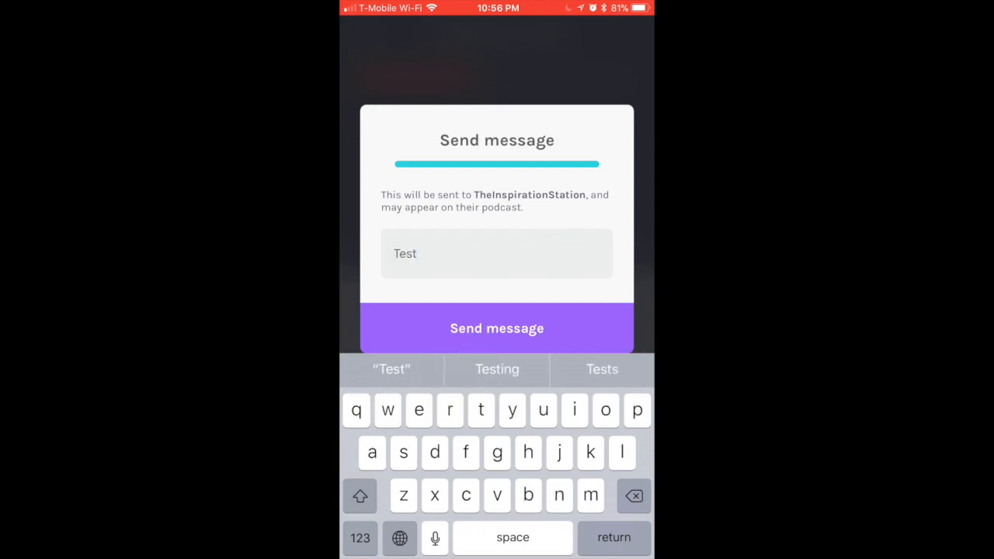
type("#")
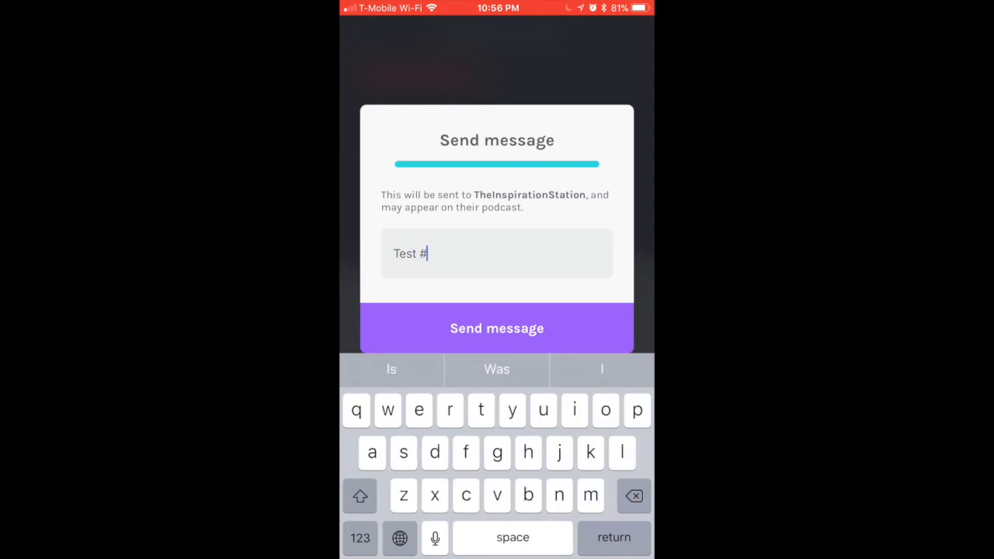
type("5000")
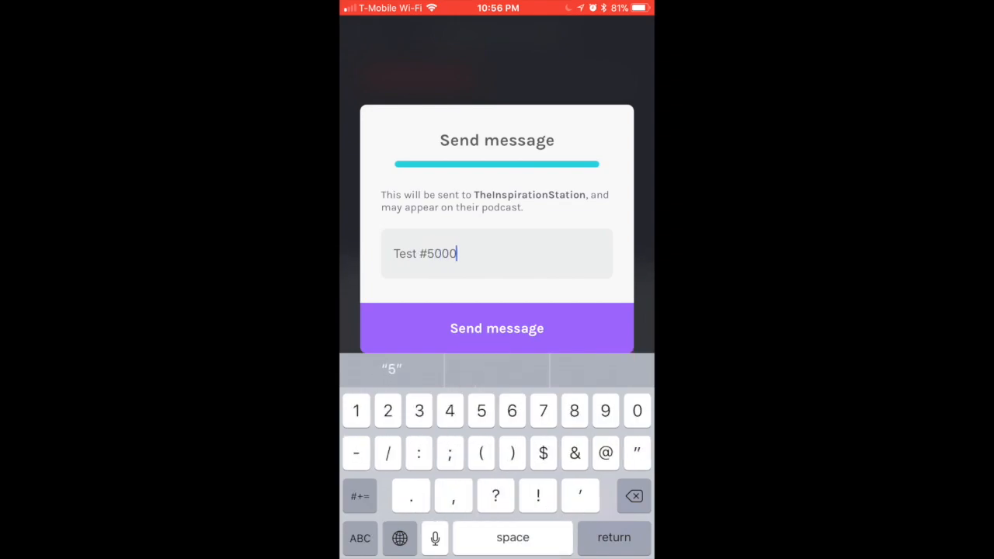
left_click(497, 328)
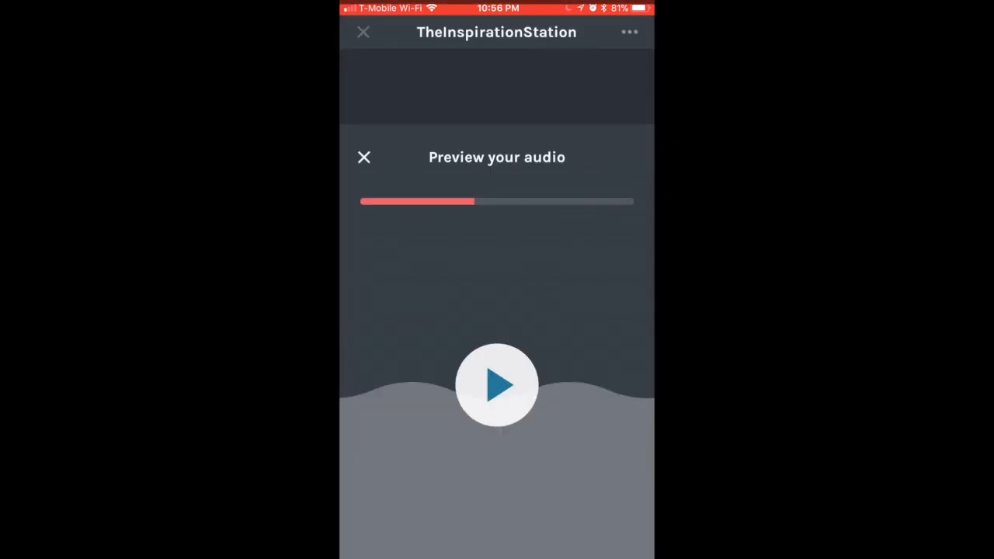
left_click(364, 157)
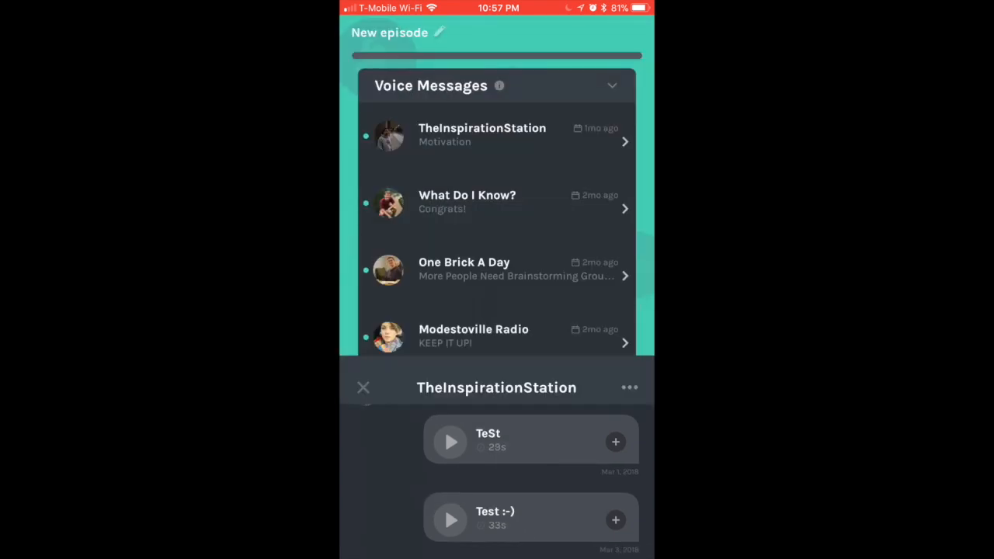
- View the Silicon Valley Beat conversation thread and close it again
left_click(364, 389)
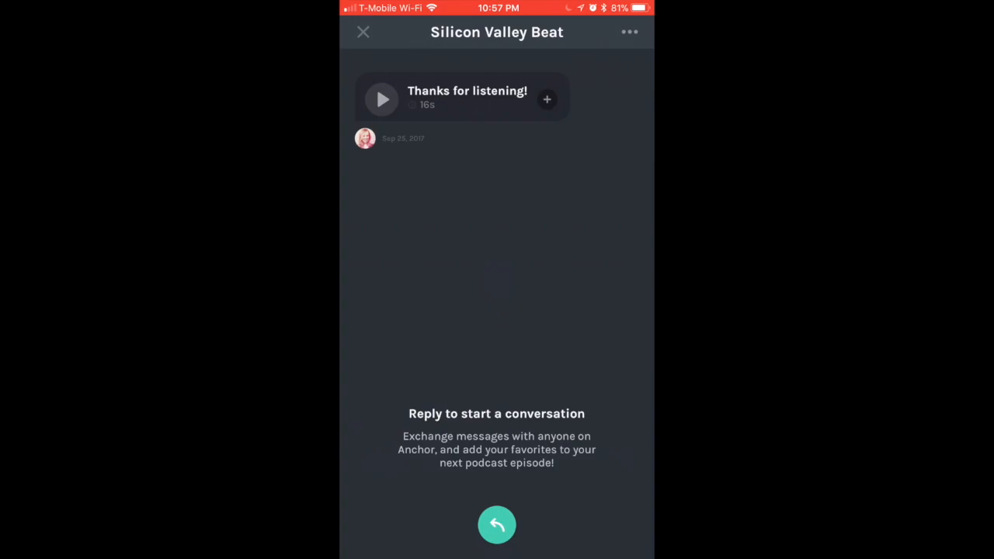
left_click(363, 31)
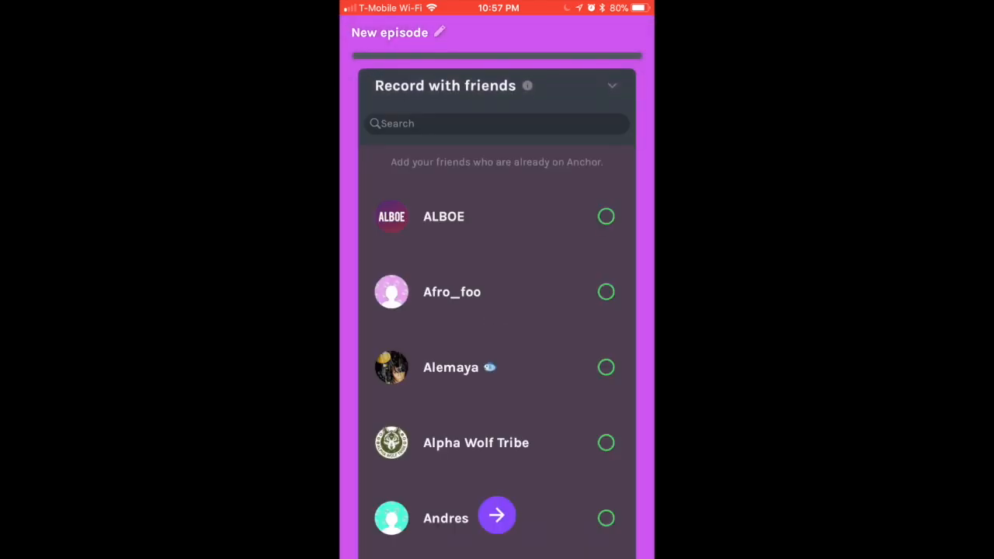
- Search 'Ins' in Record with friends and choose TheInspirationStation as recording partner
left_click(497, 123)
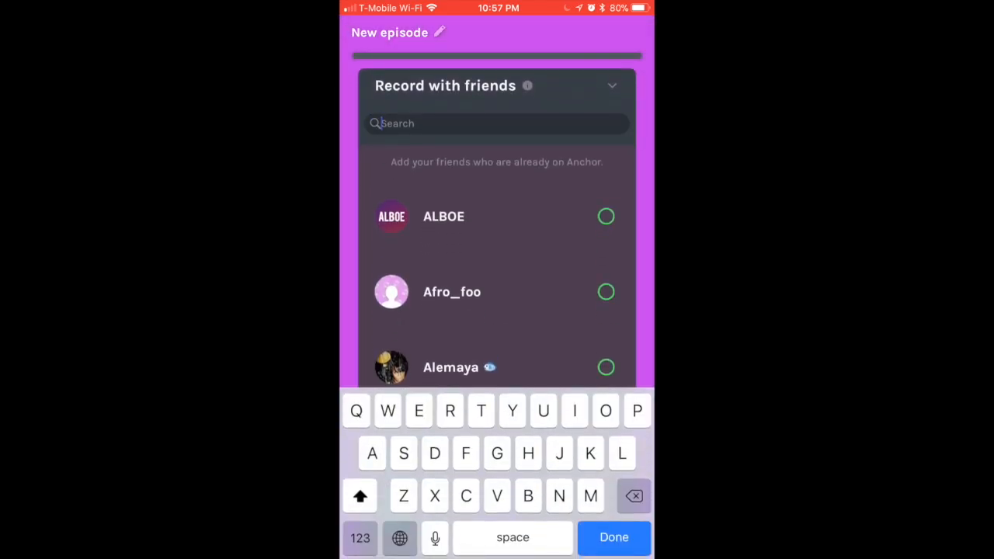
type("Ins")
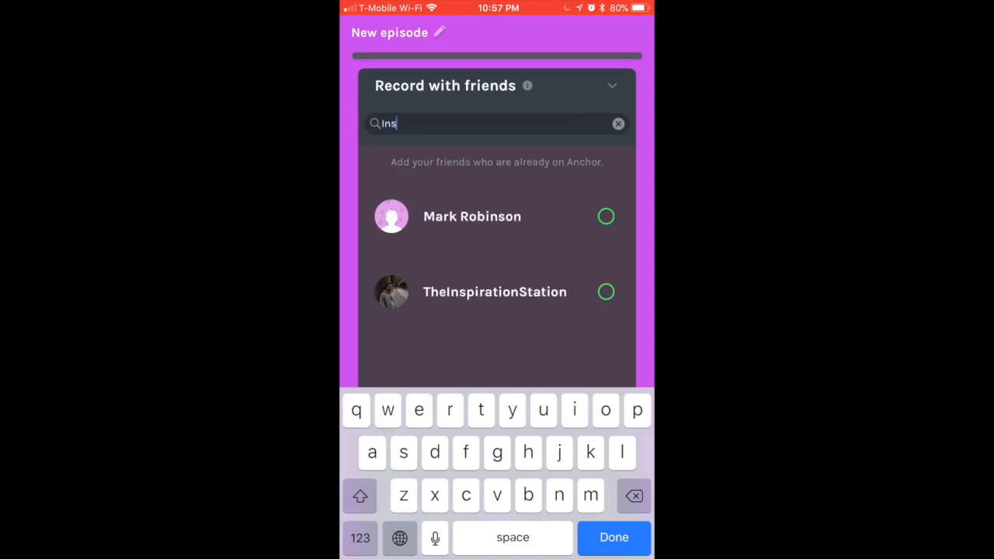
left_click(606, 292)
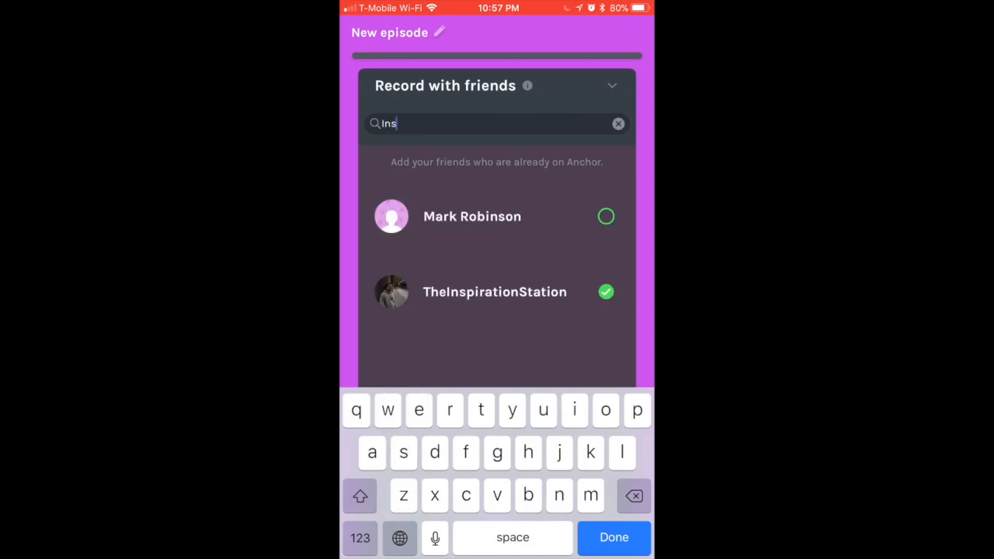
left_click(614, 537)
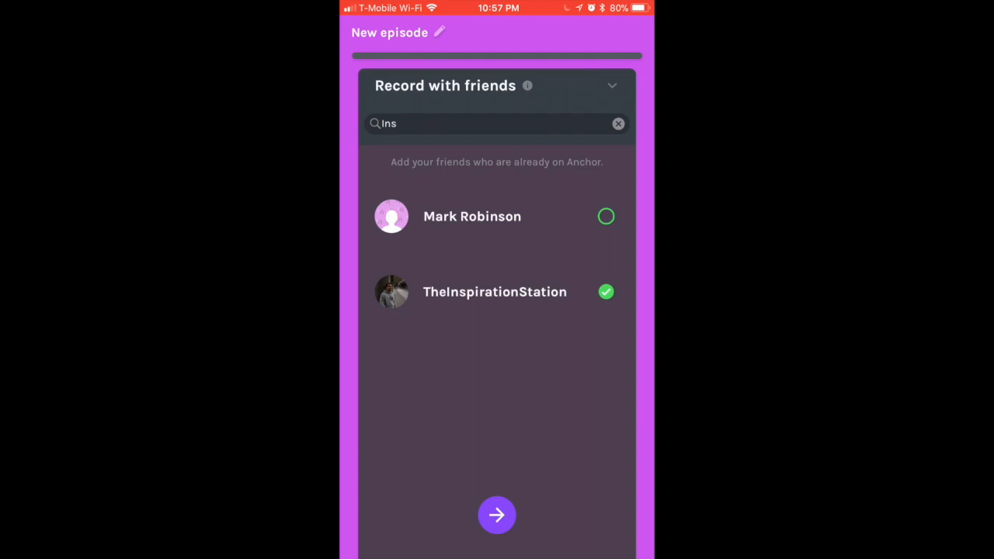
- Start the group recording session, then cancel waiting and return to the new episode
left_click(619, 125)
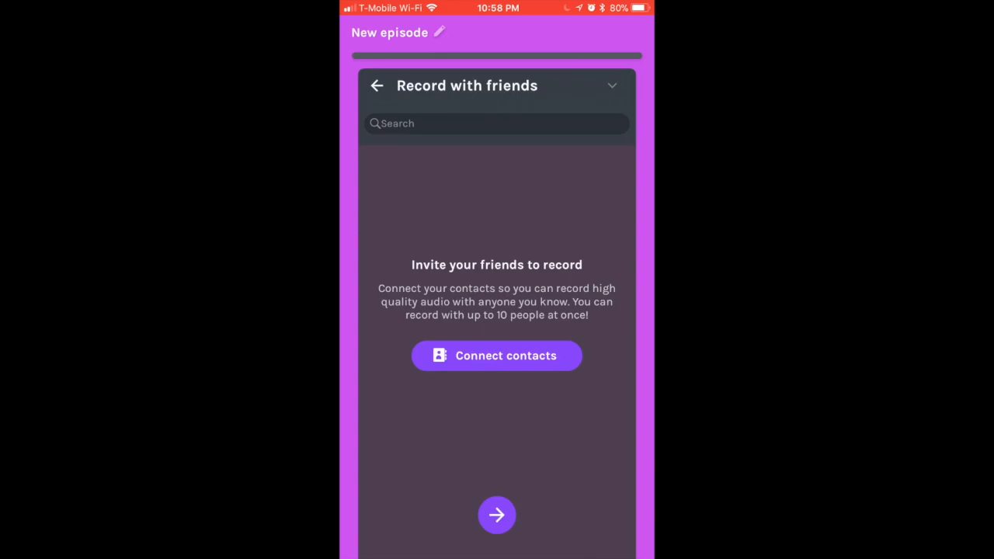
left_click(497, 516)
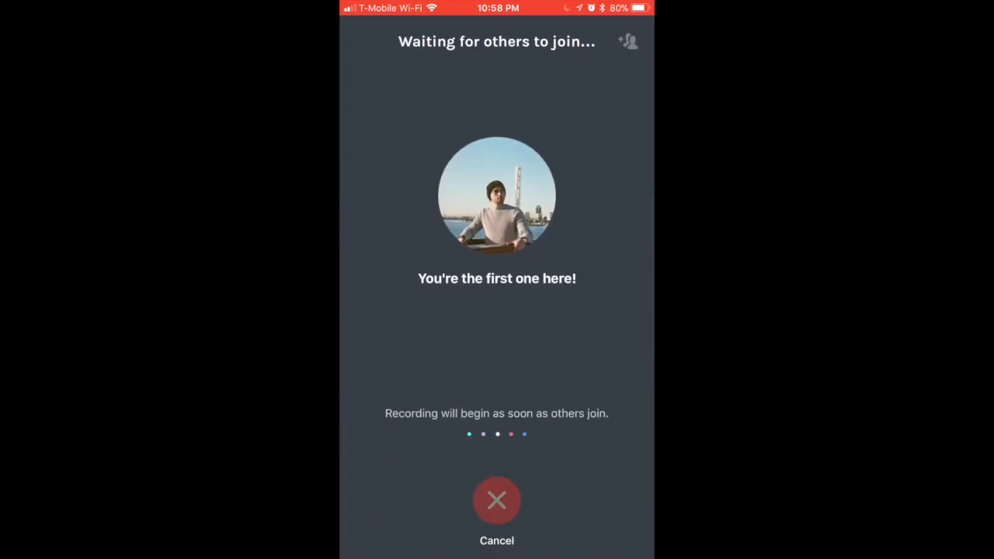
left_click(497, 500)
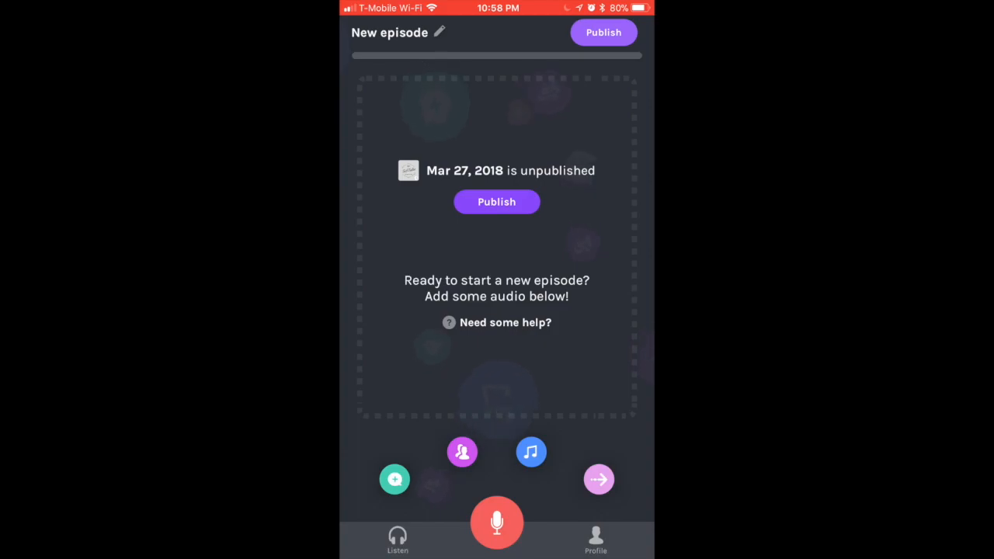
- Browse the music picker into the Running playlist and find One Way Trigger
left_click(531, 451)
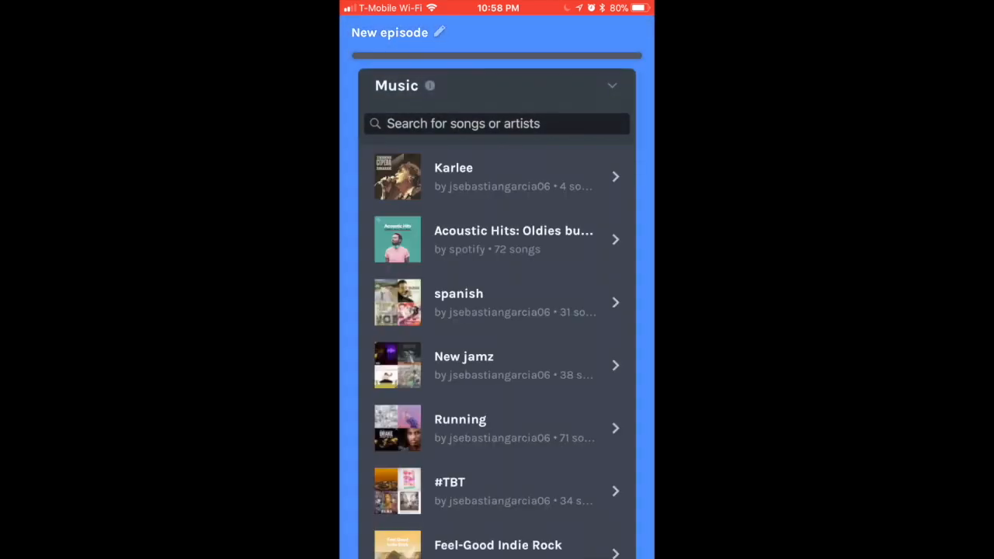
scroll("down", 3)
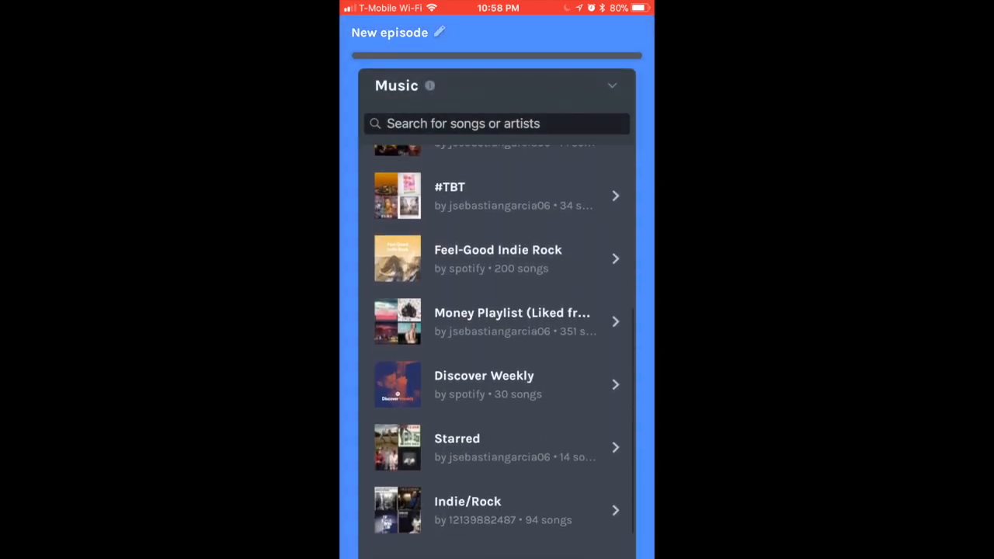
scroll("down", 3)
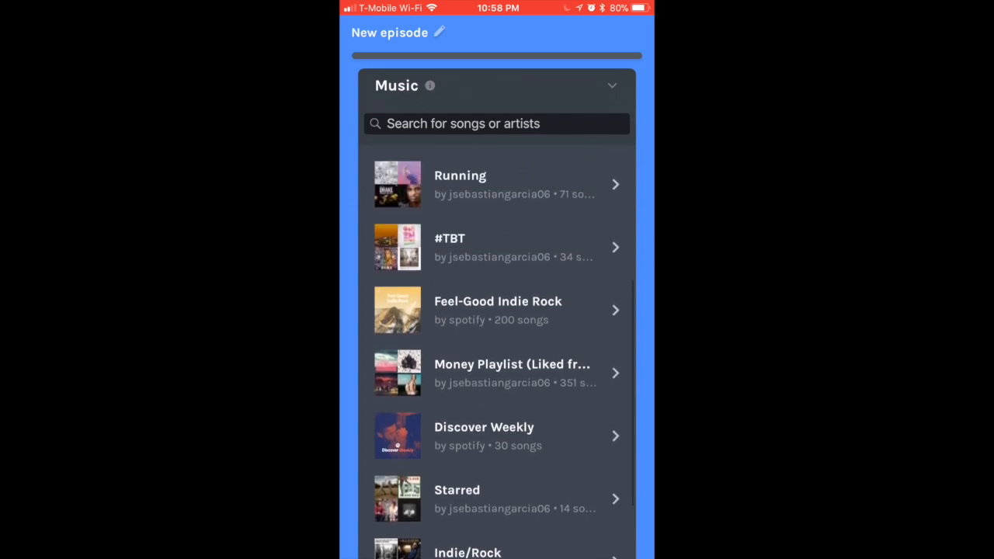
left_click(460, 184)
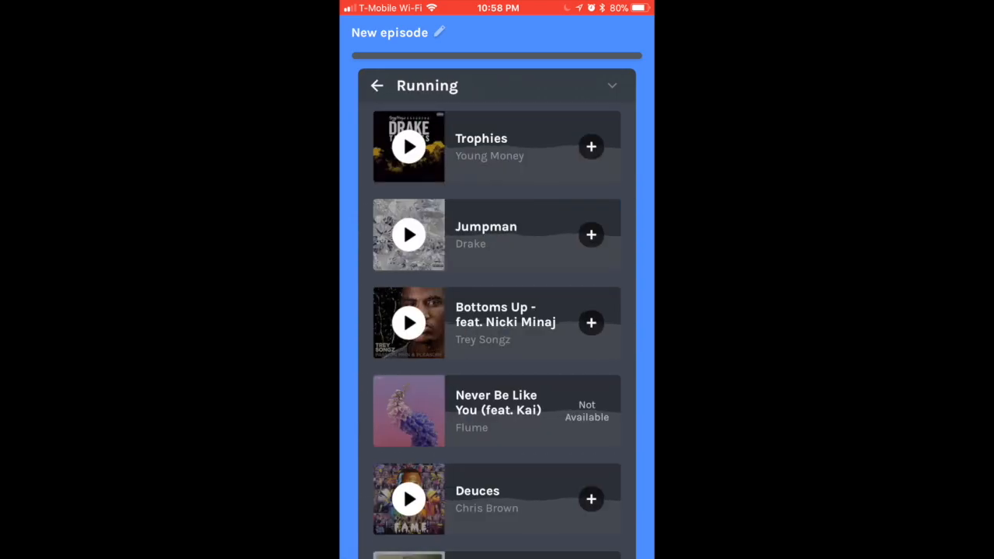
scroll("down", 3)
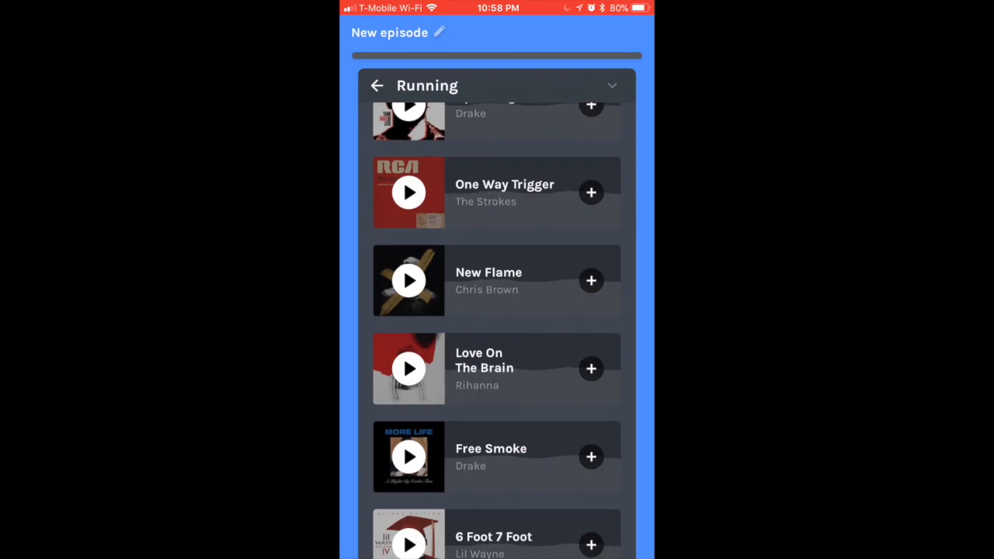
scroll("down", 3)
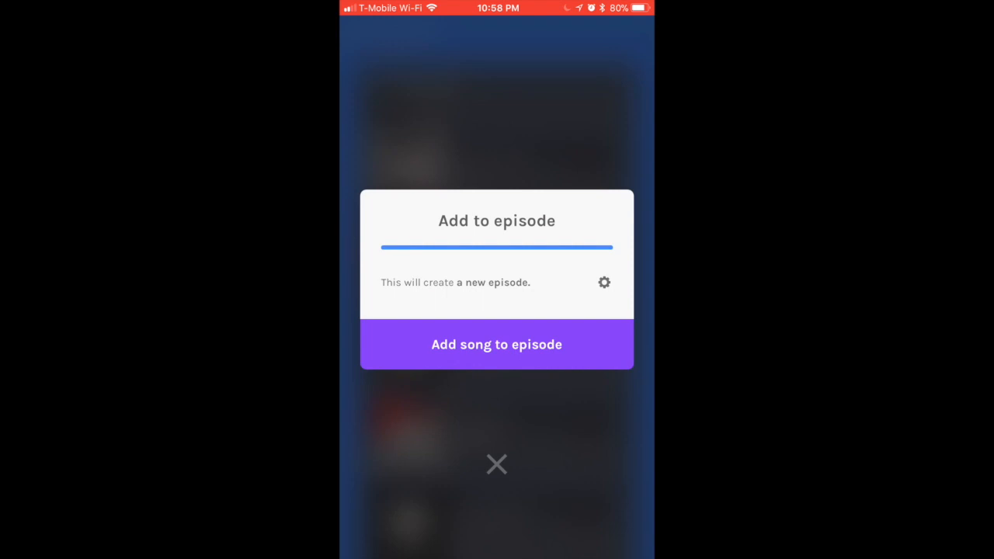
- Add One Way Trigger to the Mar 29, 2018 episode and choose Not yet for publishing
left_click(497, 345)
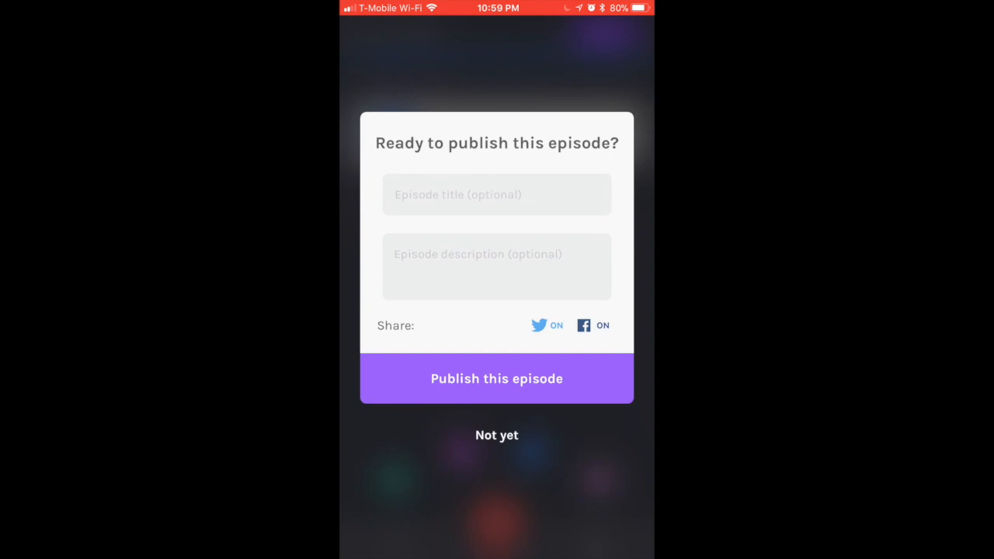
left_click(497, 194)
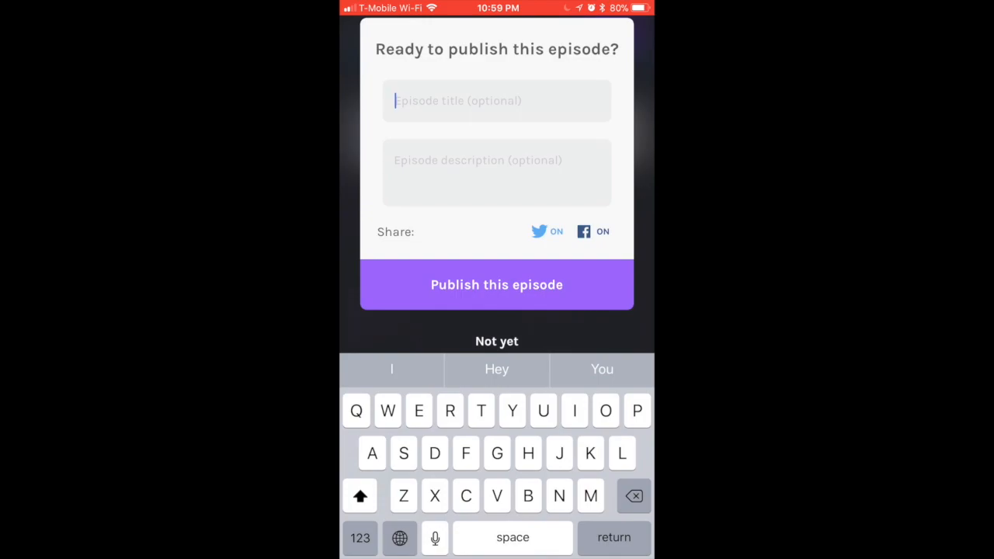
left_click(497, 342)
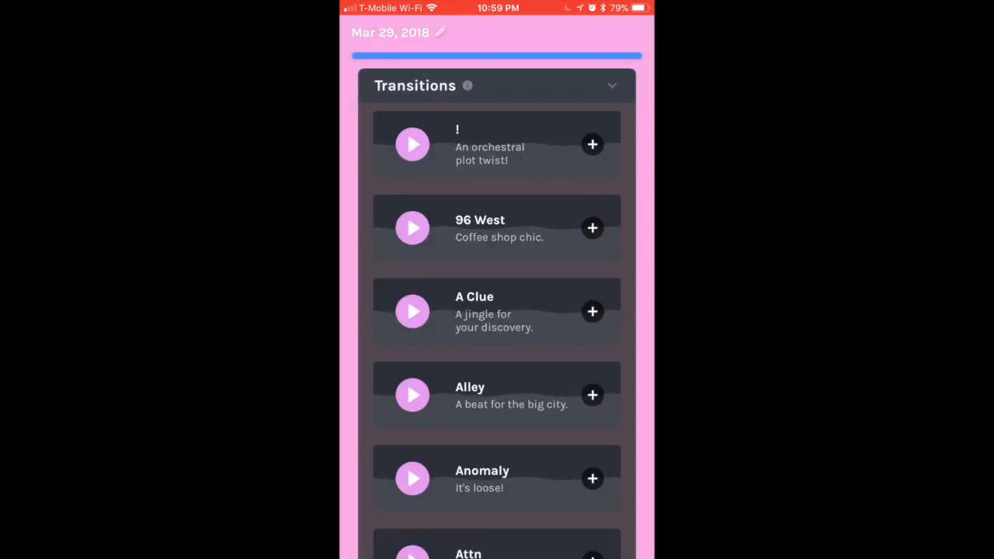
- Scroll the Transitions list down to the BLEEP sound to add after One Way Trigger
scroll("down", 3)
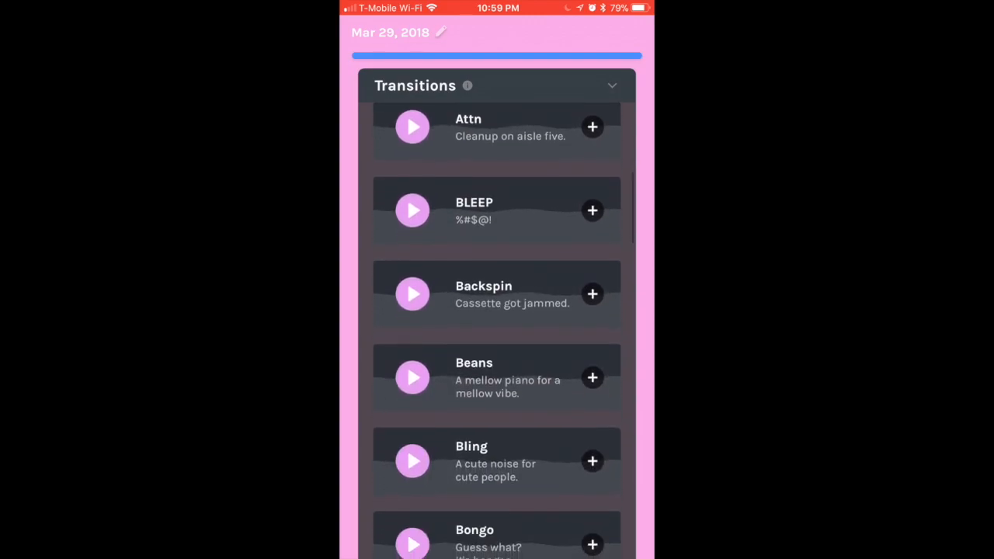
scroll("down", 3)
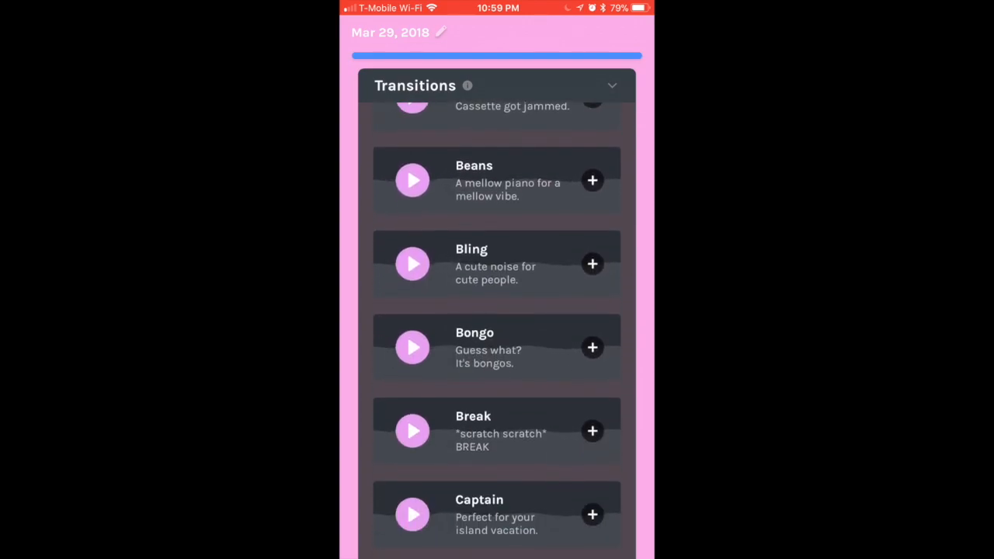
scroll("down", 3)
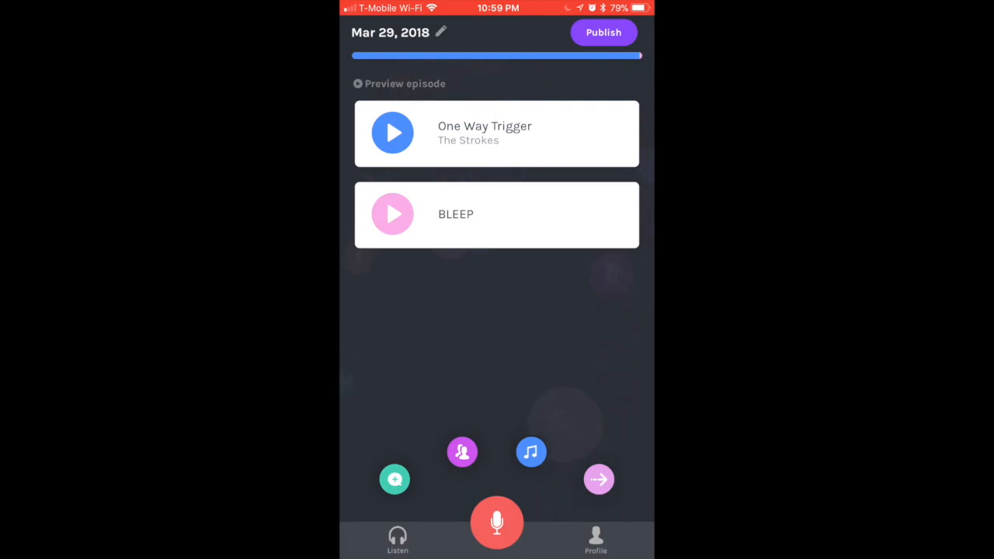
- Record about 15 seconds of voice hands-free with the record button locked, then stop
left_click(498, 522)
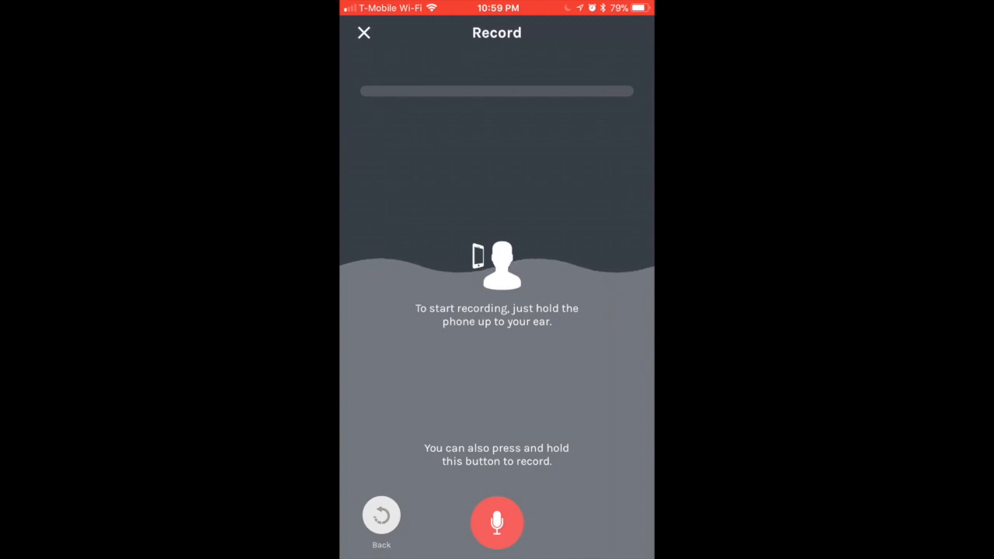
left_click(497, 522)
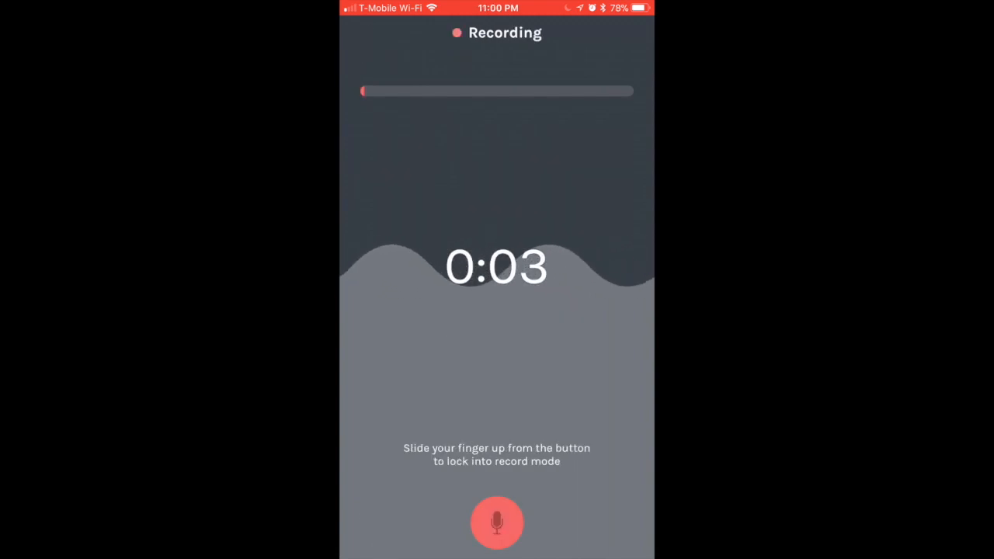
left_click_drag(497, 522, 498, 451)
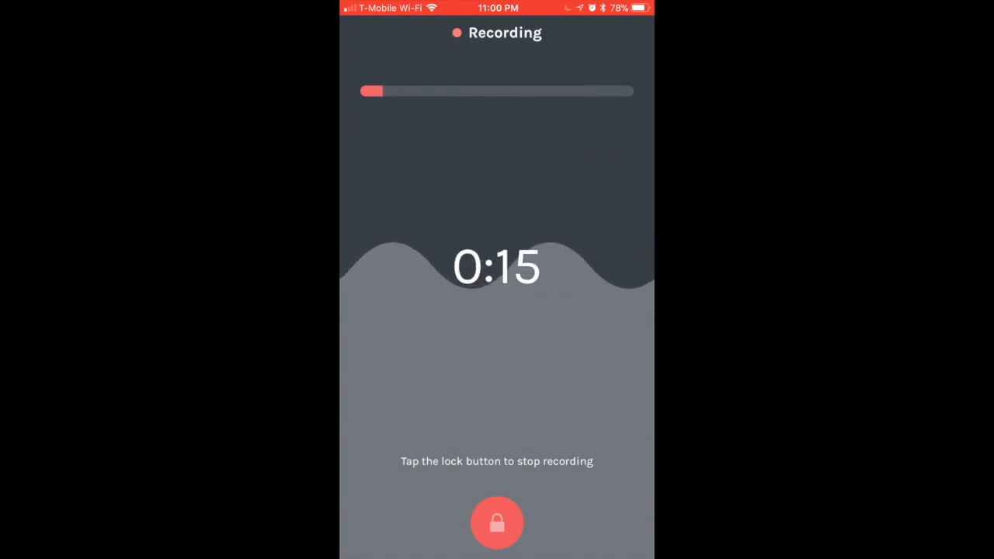
left_click(498, 523)
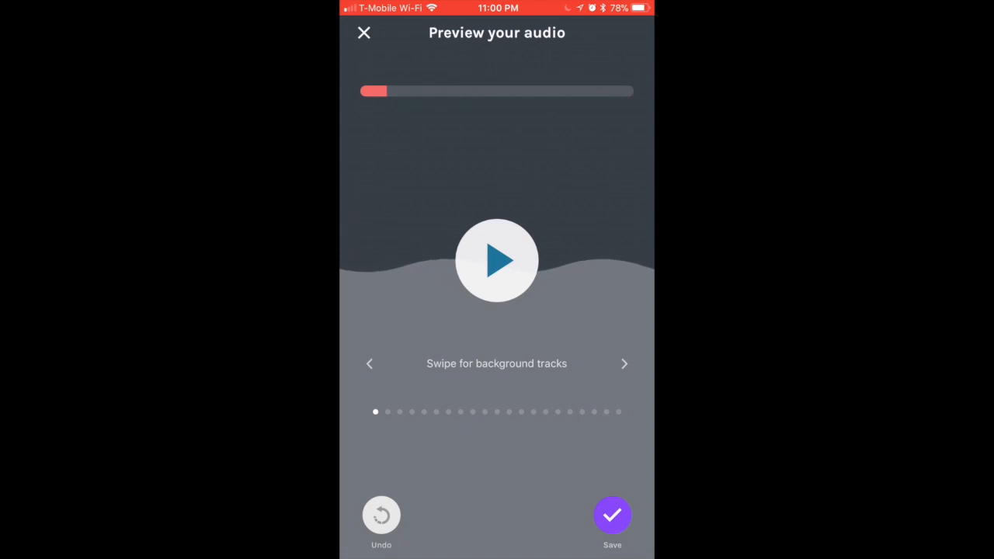
- Preview the new recording and save it toward the episode
left_click(498, 261)
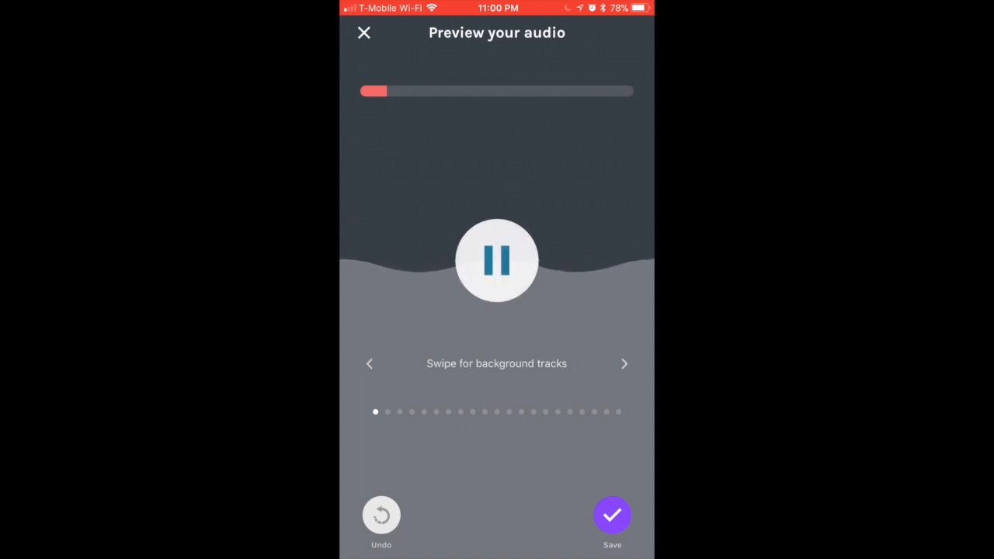
scroll("left", 3)
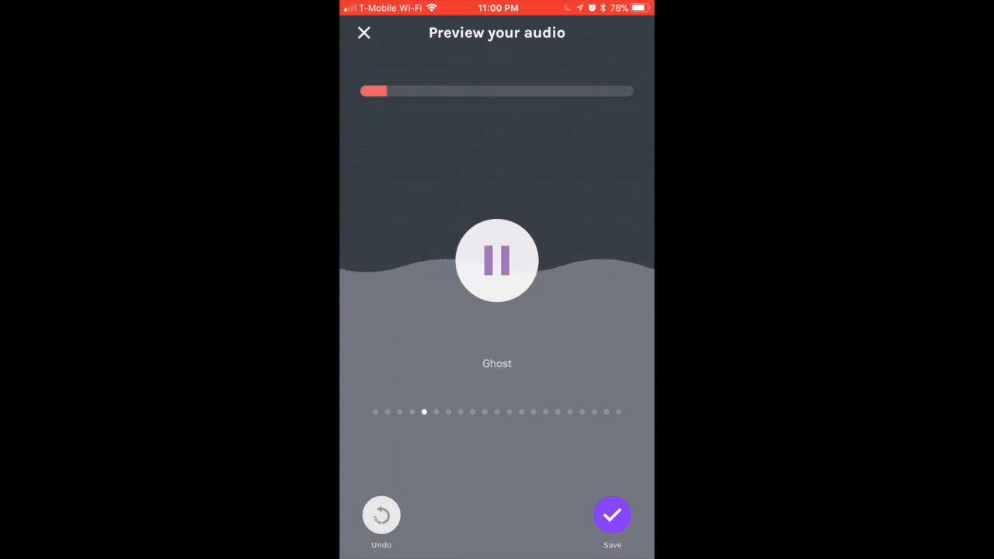
left_click(612, 515)
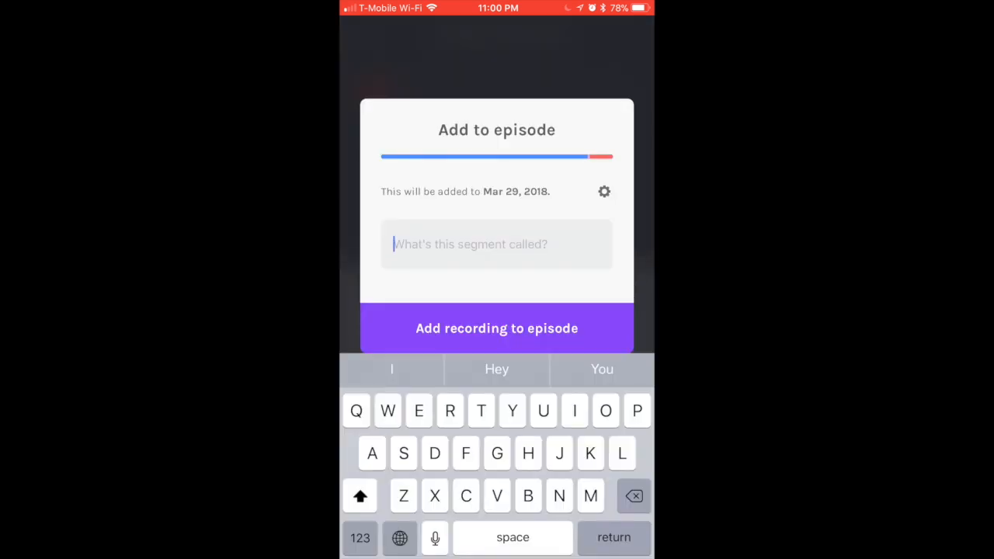
- Name the recording 'Test Tutorial', add it to the episode, and skip publishing
type("Test")
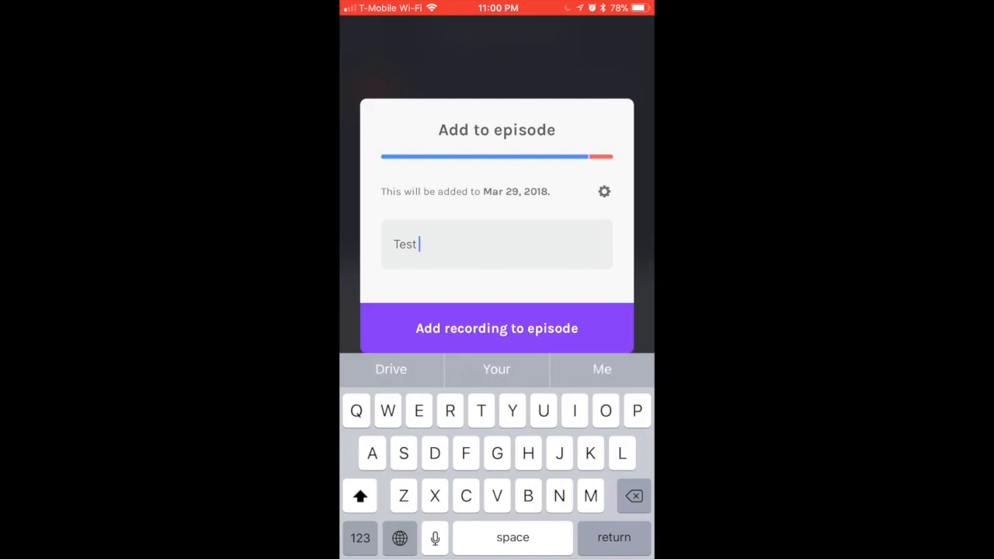
type("Tutorial")
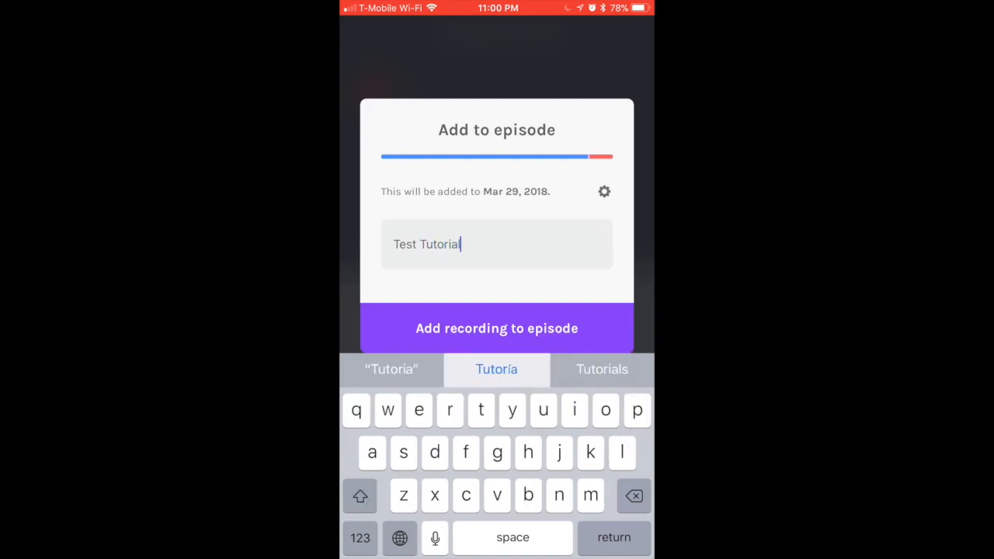
left_click(498, 328)
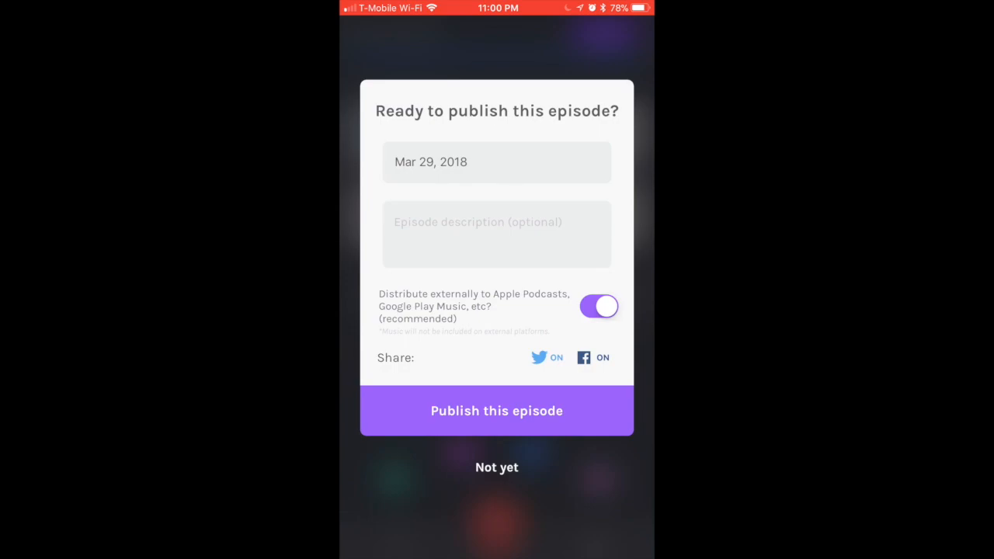
left_click(497, 466)
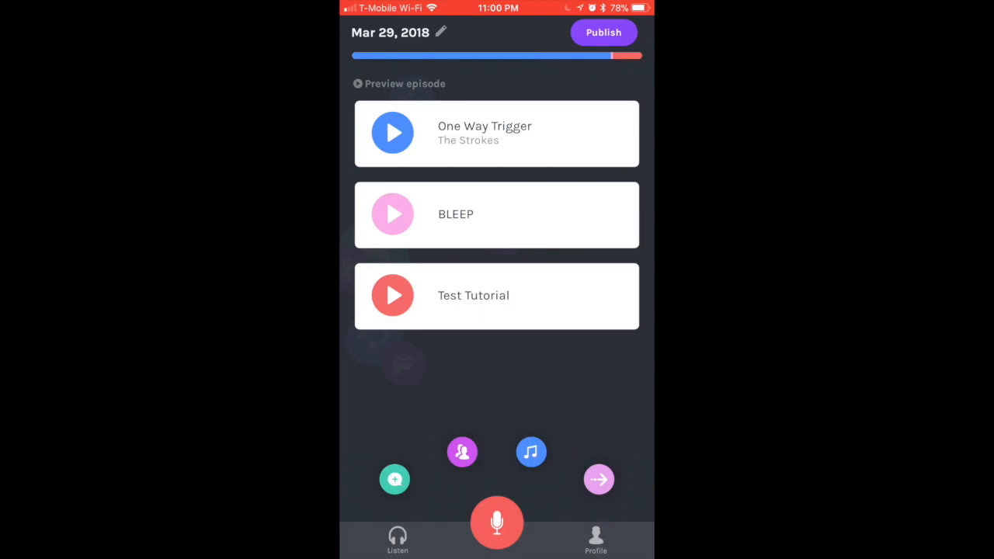